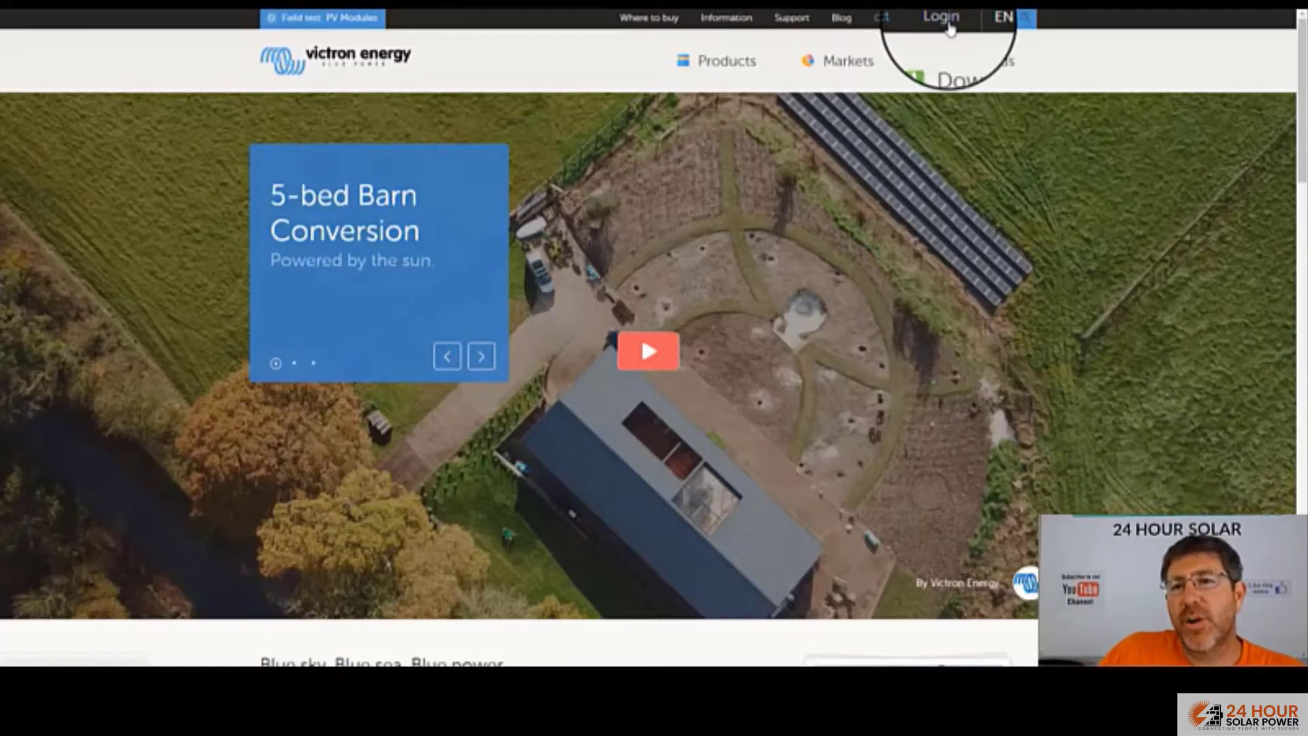
Sign in to VRM from the Victron Energy site to reach the installation's live dashboard
click(941, 16)
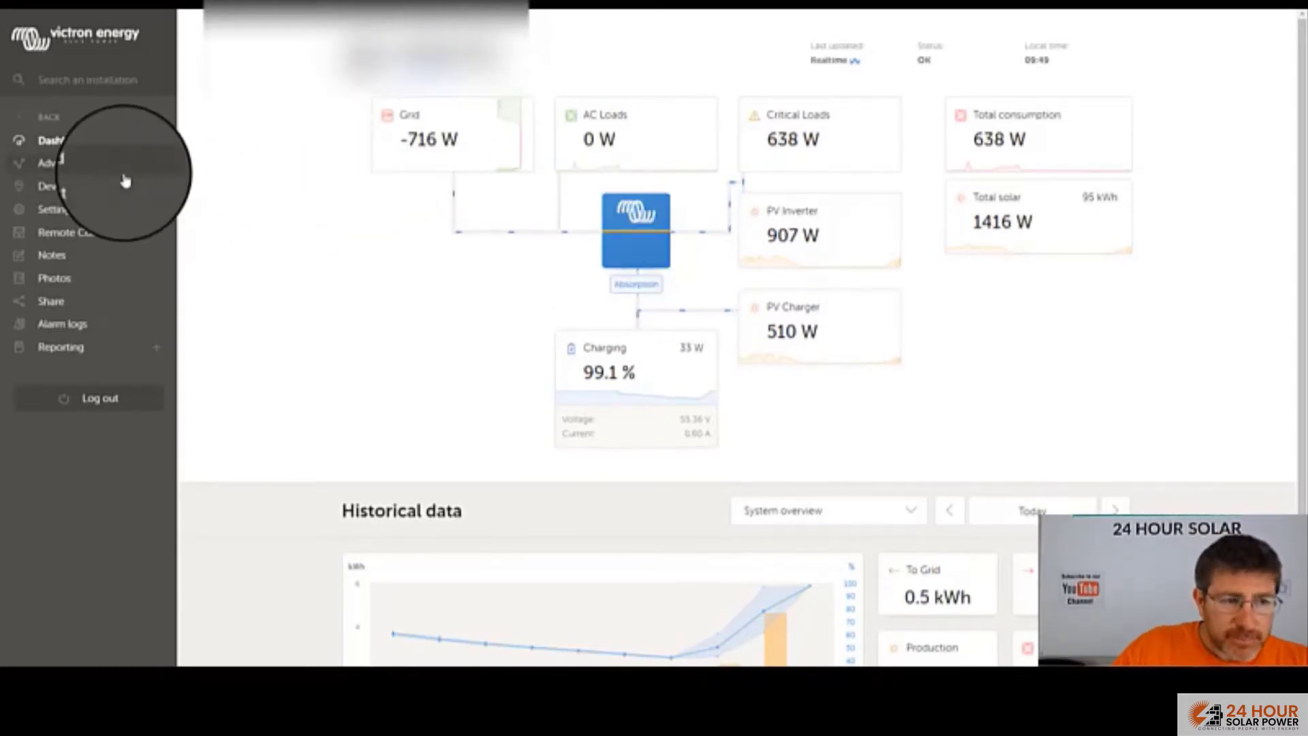
mouse_move(383, 309)
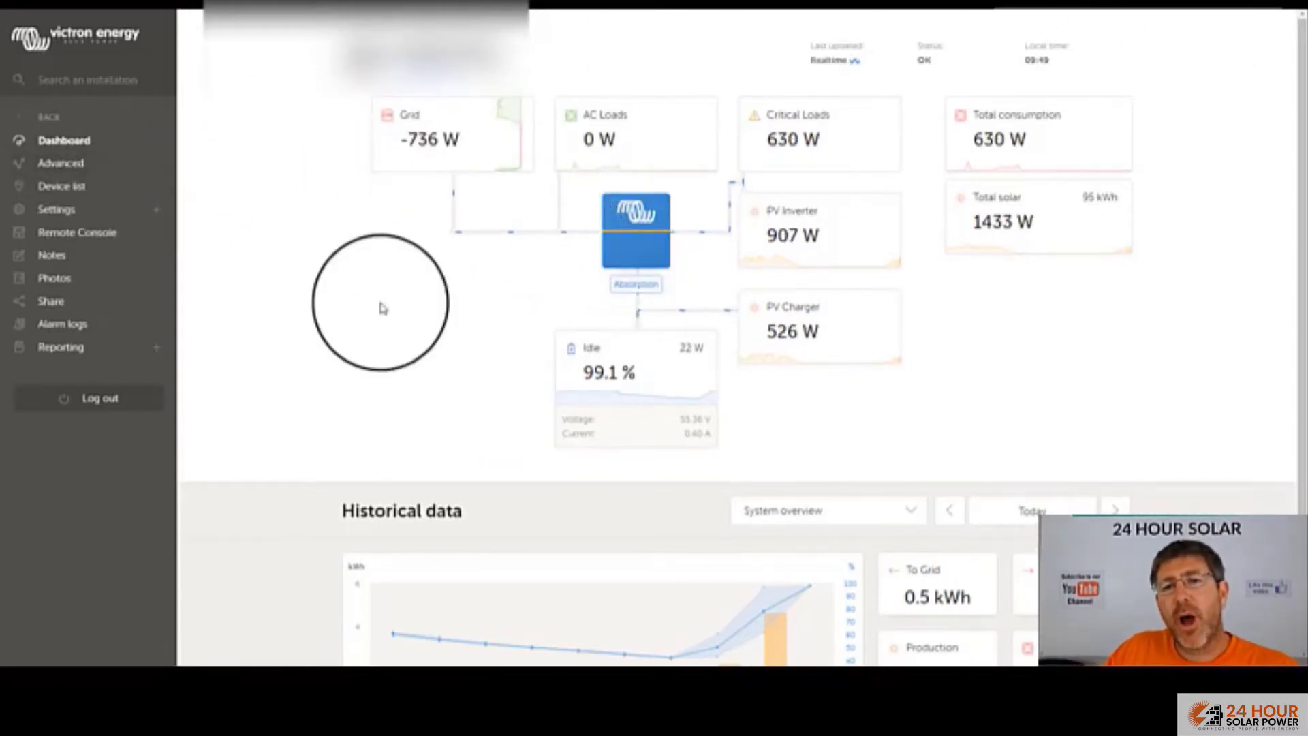
scroll(down, 3)
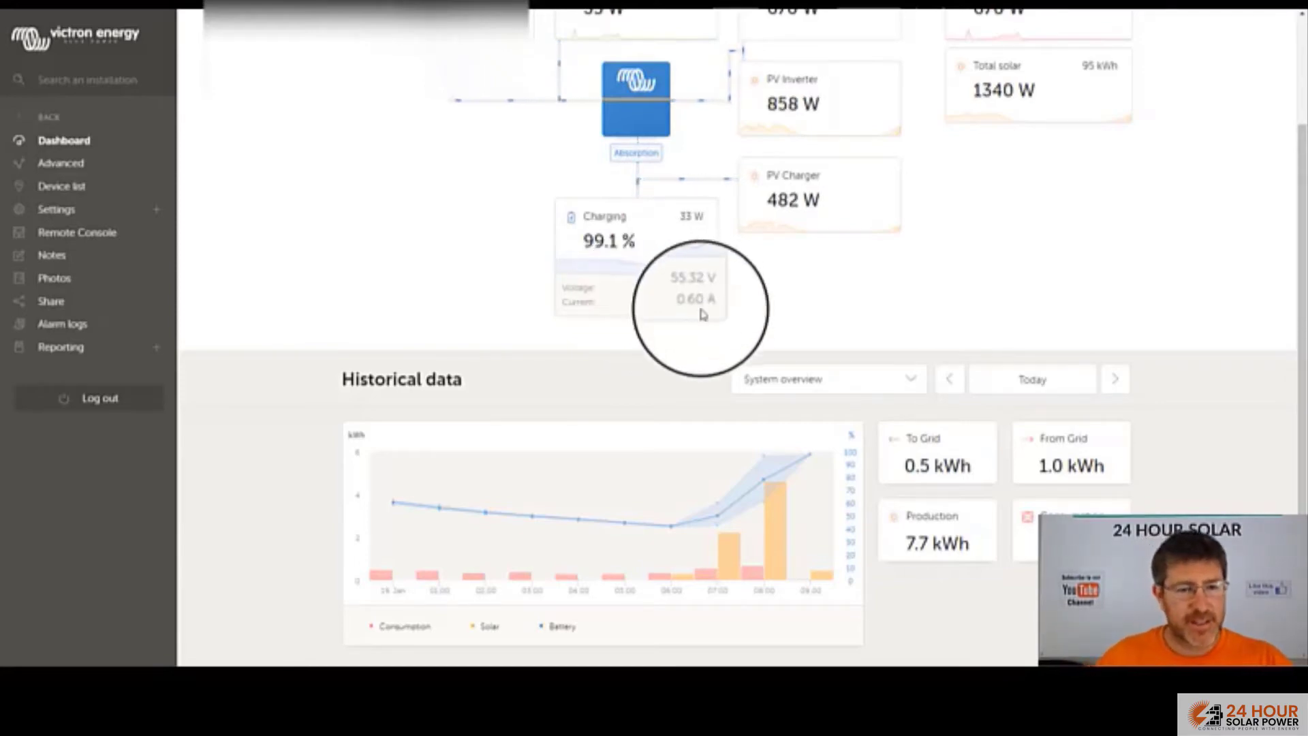
mouse_move(1148, 396)
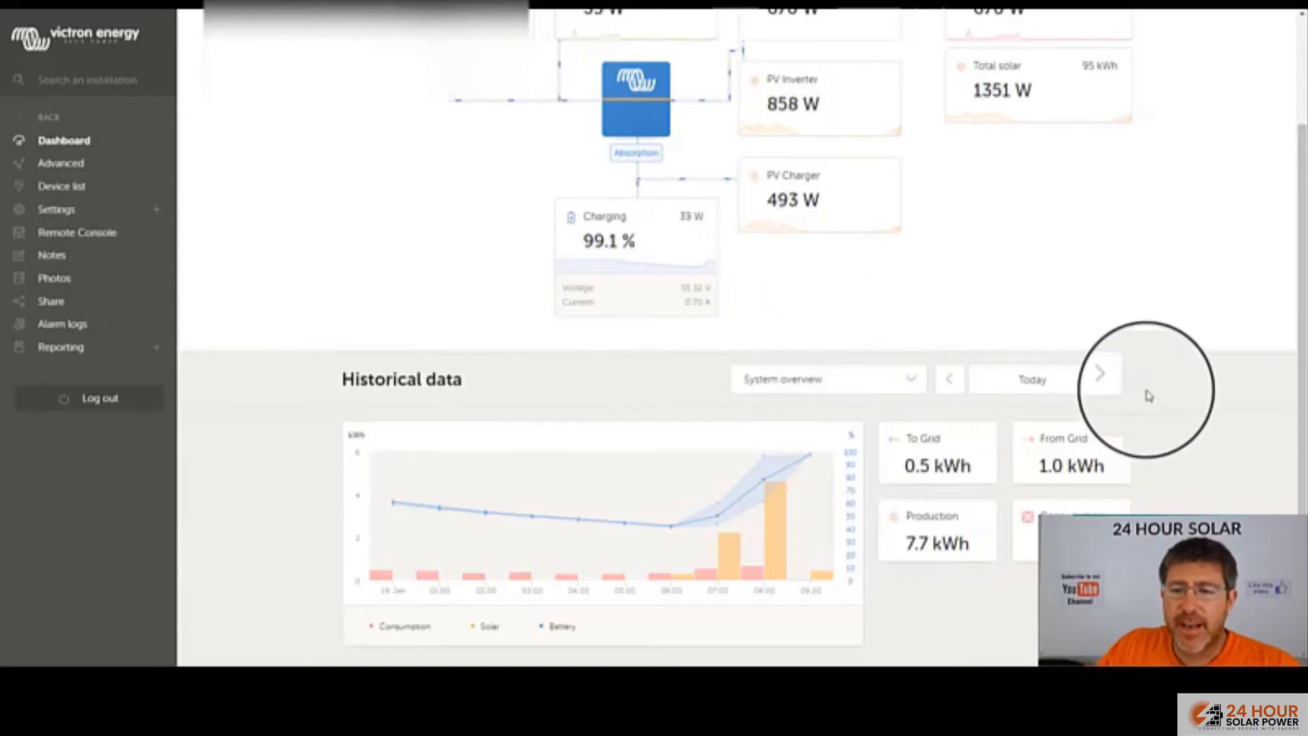
Set the historical data range to Last 7 days, showing 654 kWh production and 470 kWh exported
click(1031, 379)
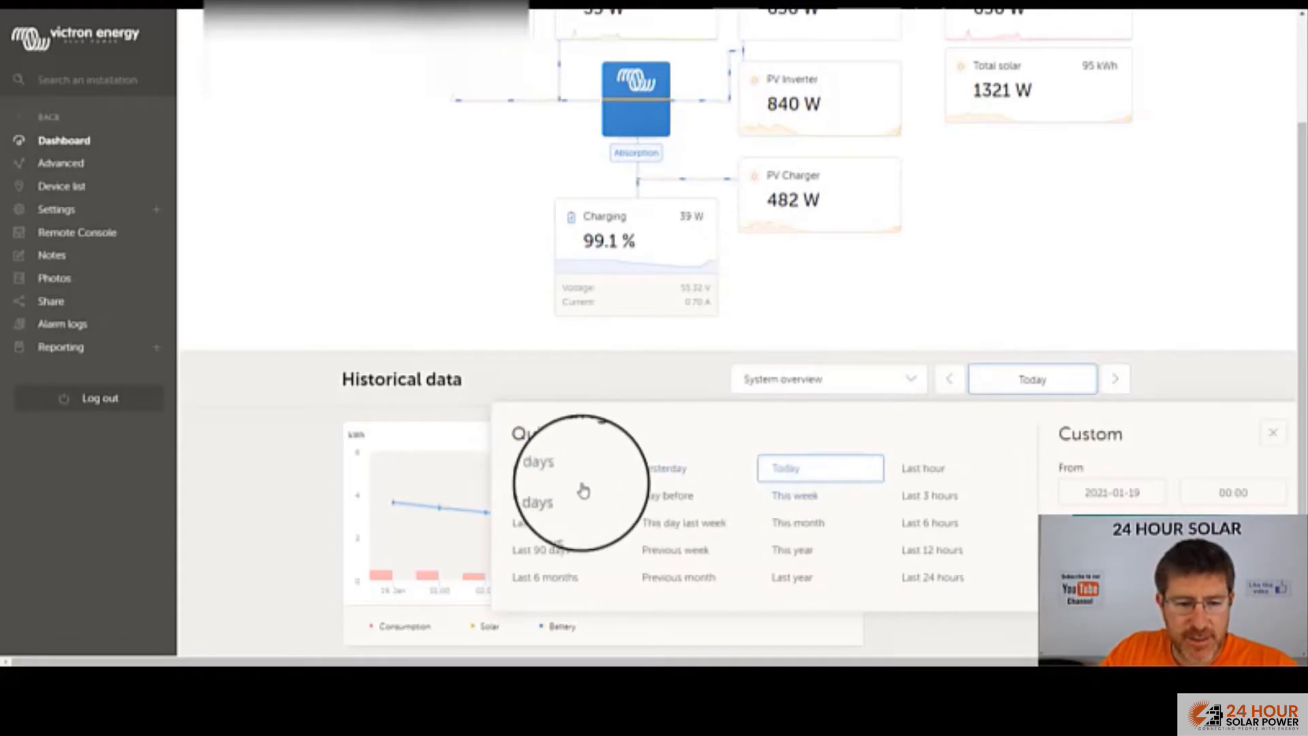
click(538, 524)
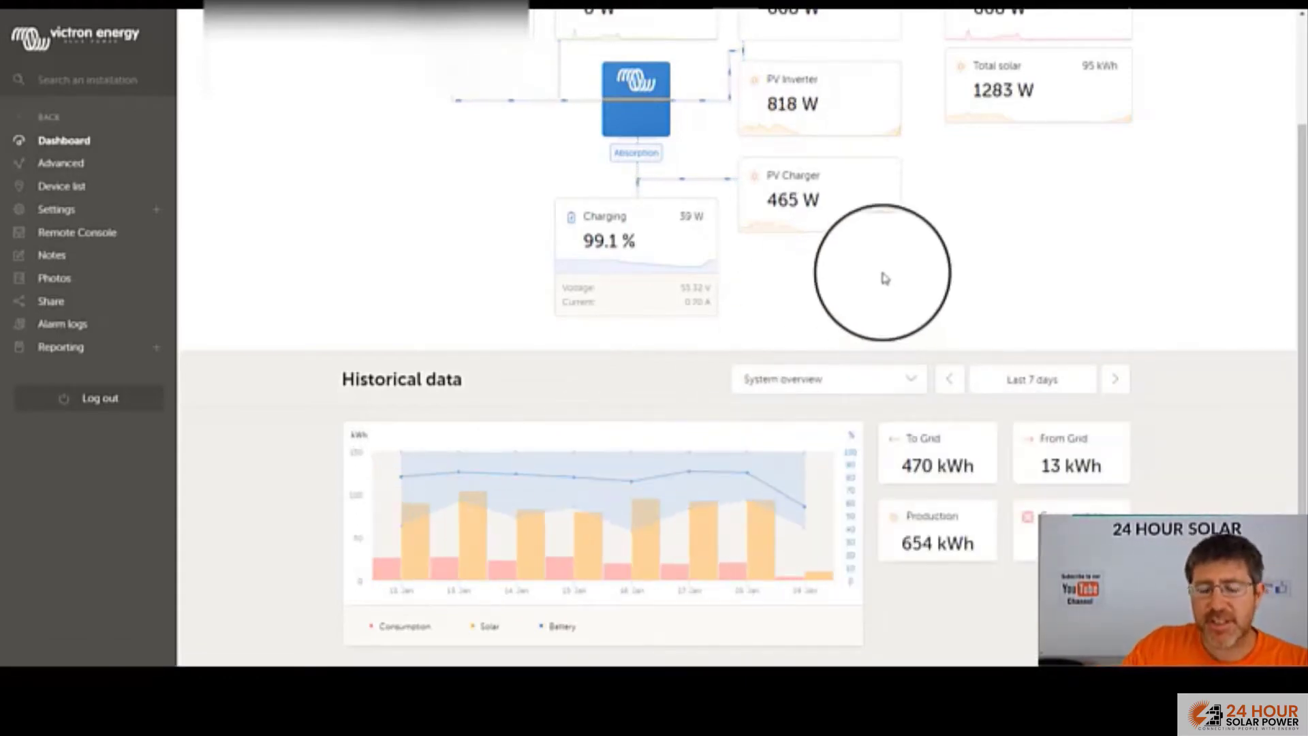
mouse_move(671, 573)
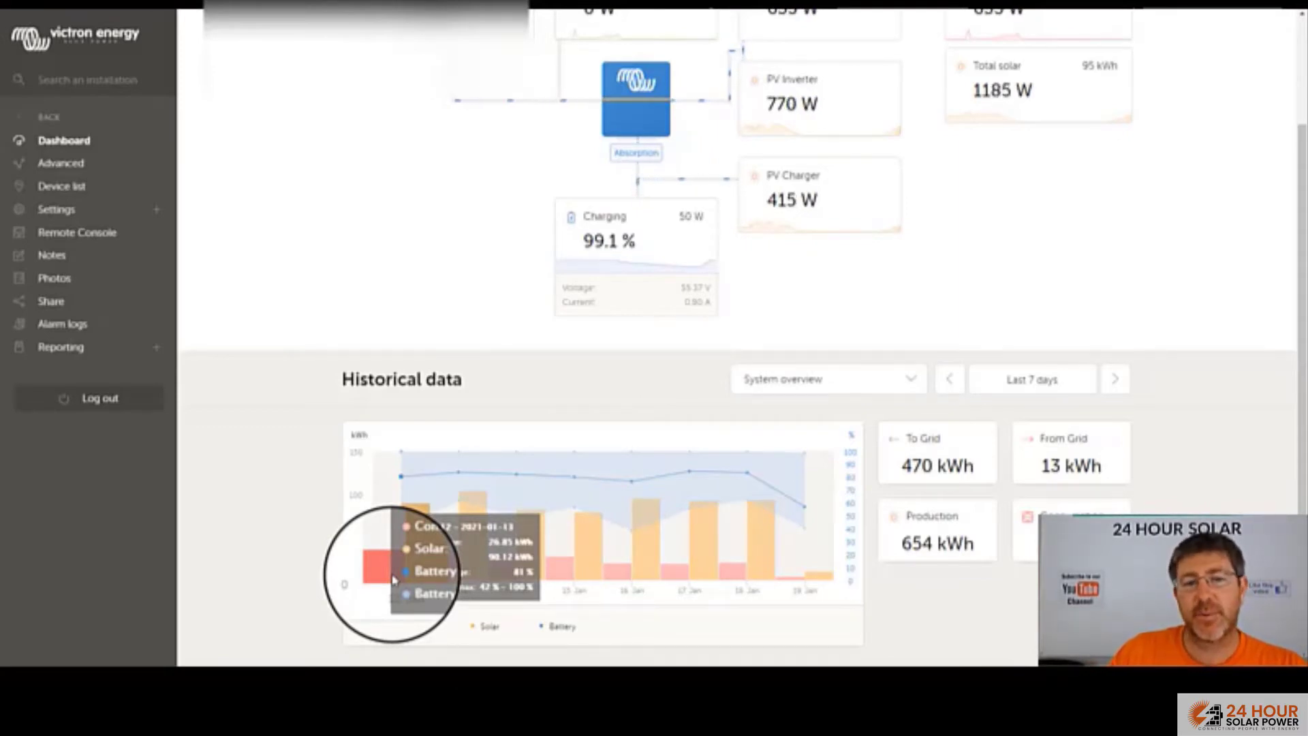
mouse_move(513, 576)
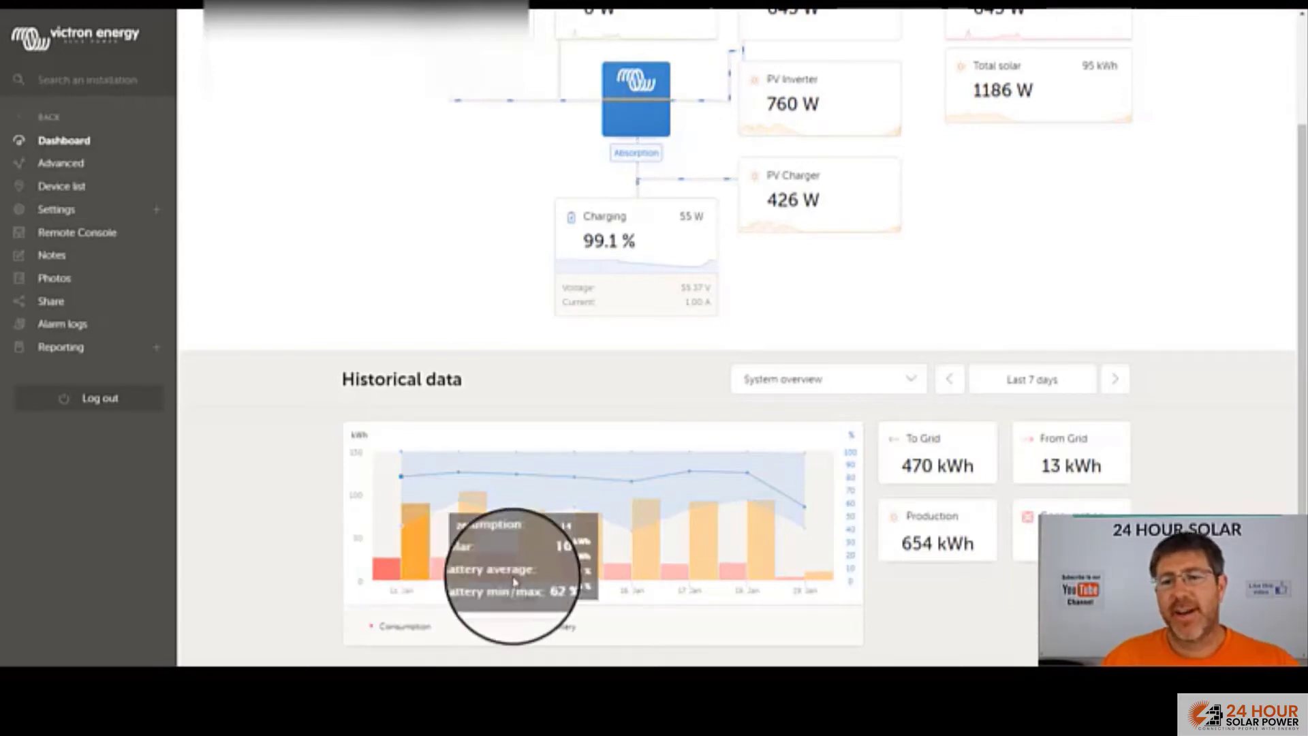
Change the historical chart type from System overview to Consumption (grid, battery, solar)
click(910, 379)
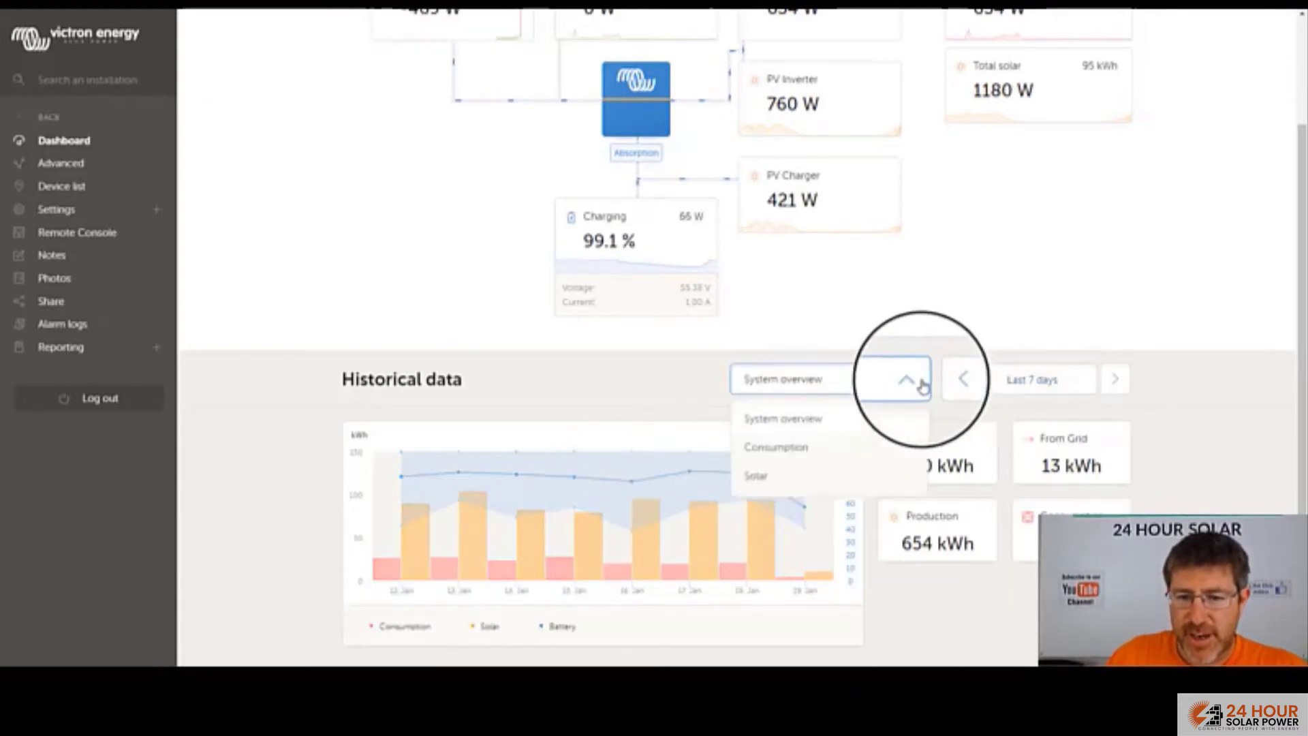
click(776, 447)
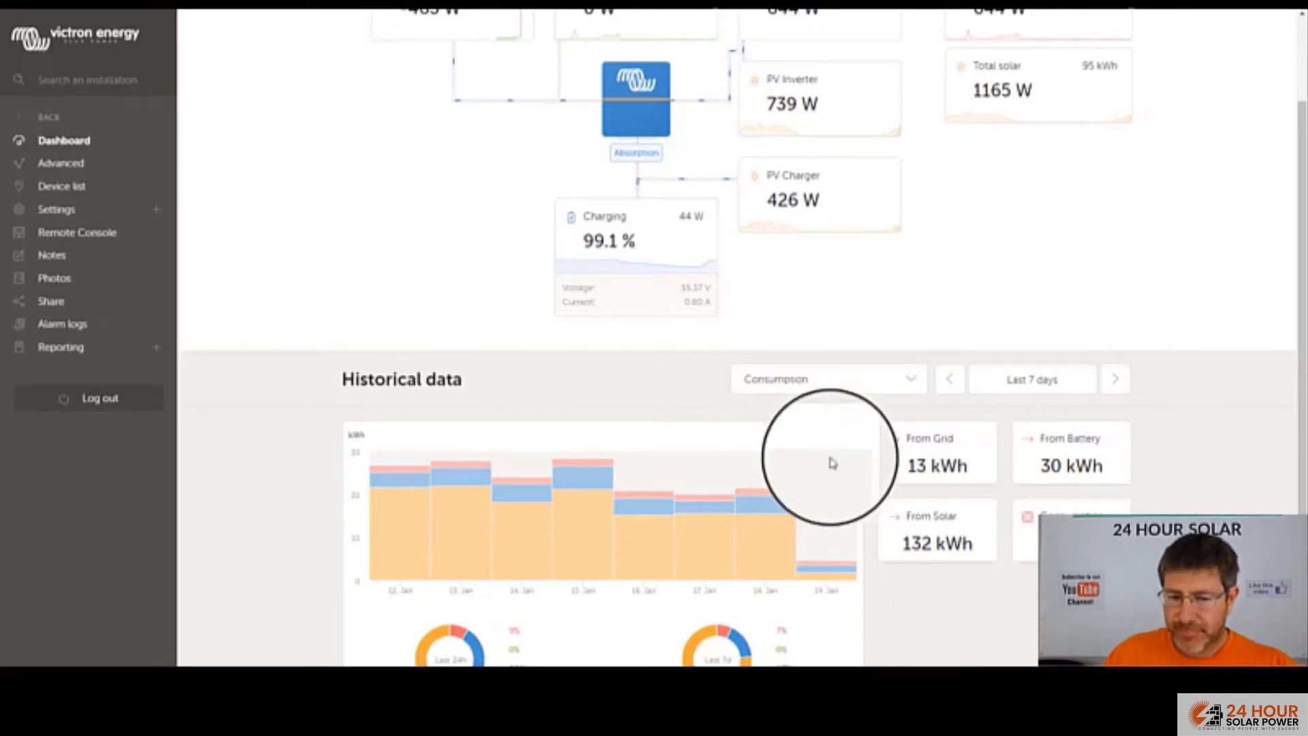
mouse_move(409, 534)
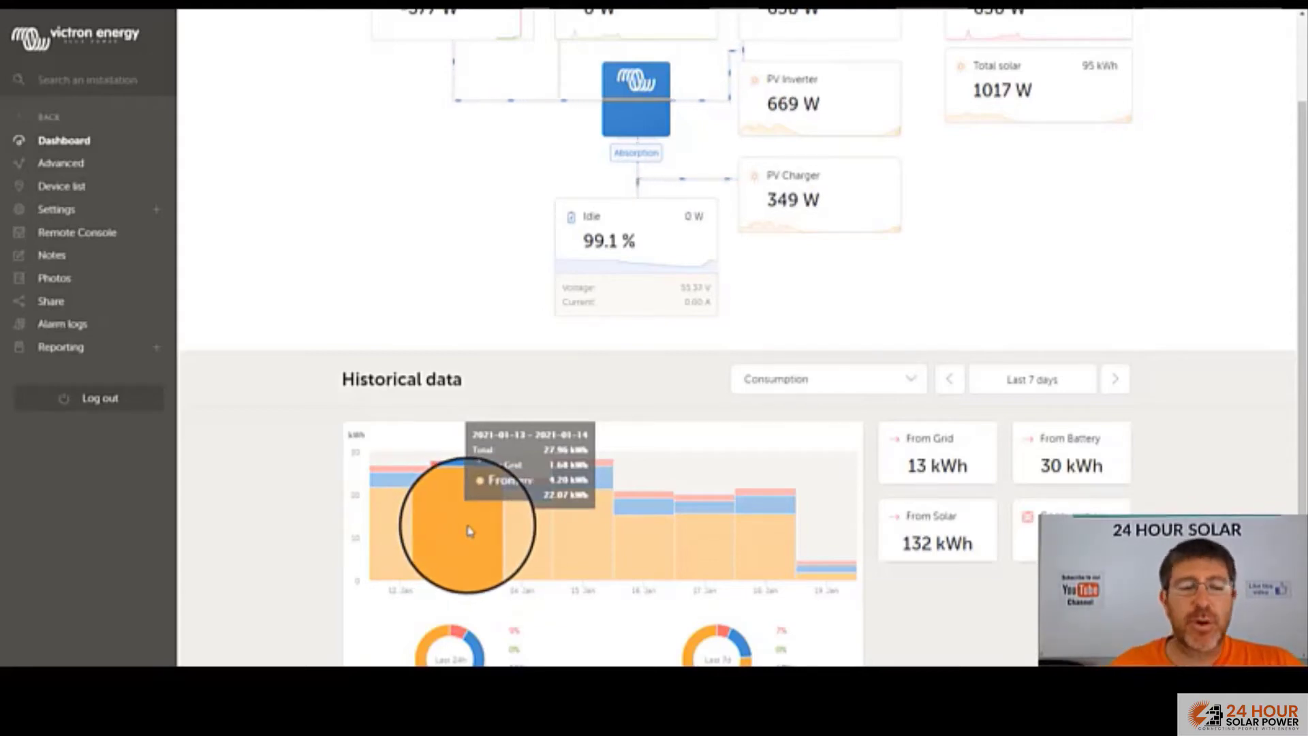
mouse_move(498, 529)
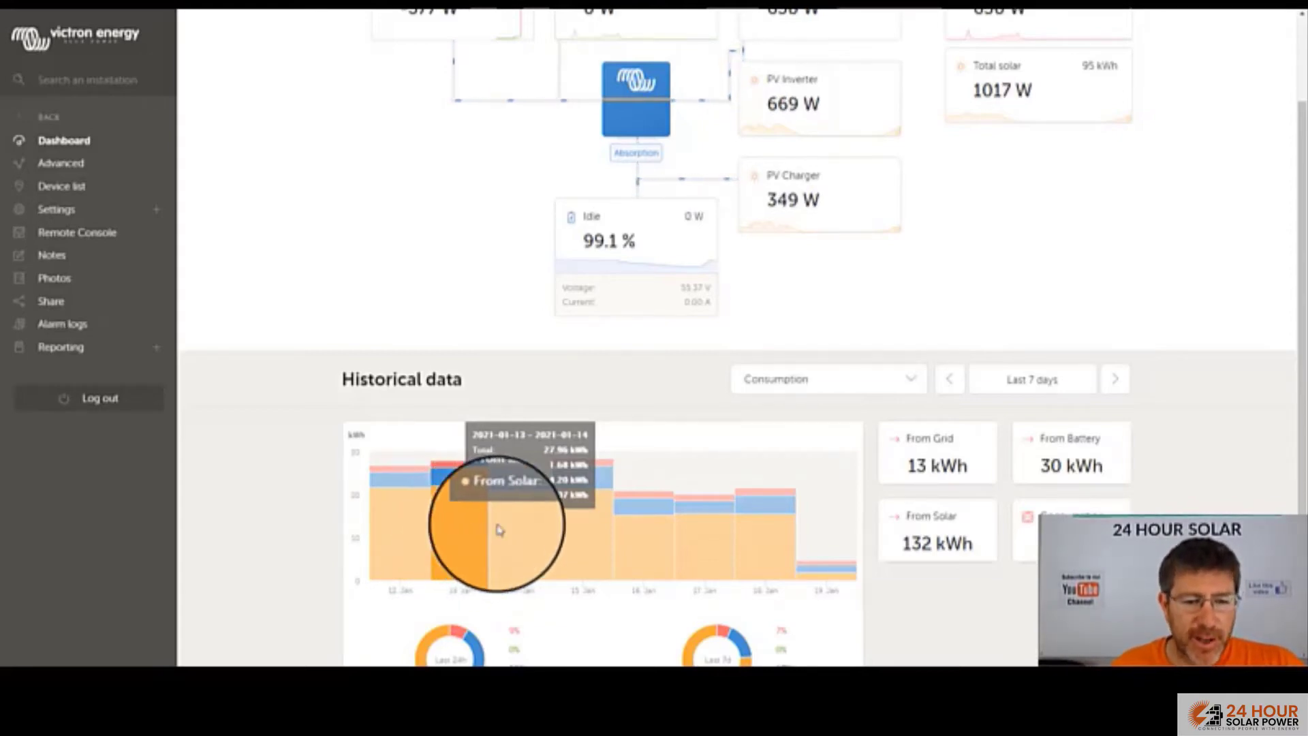
mouse_move(576, 534)
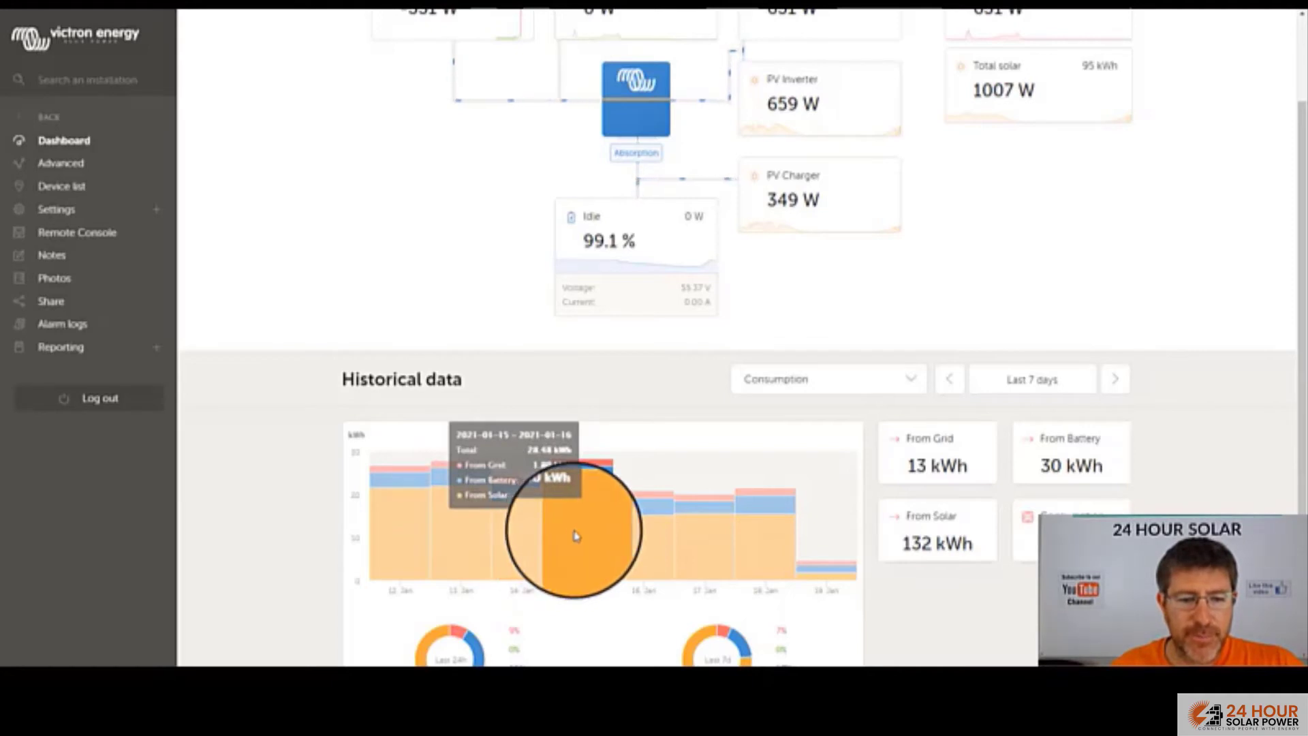
mouse_move(651, 521)
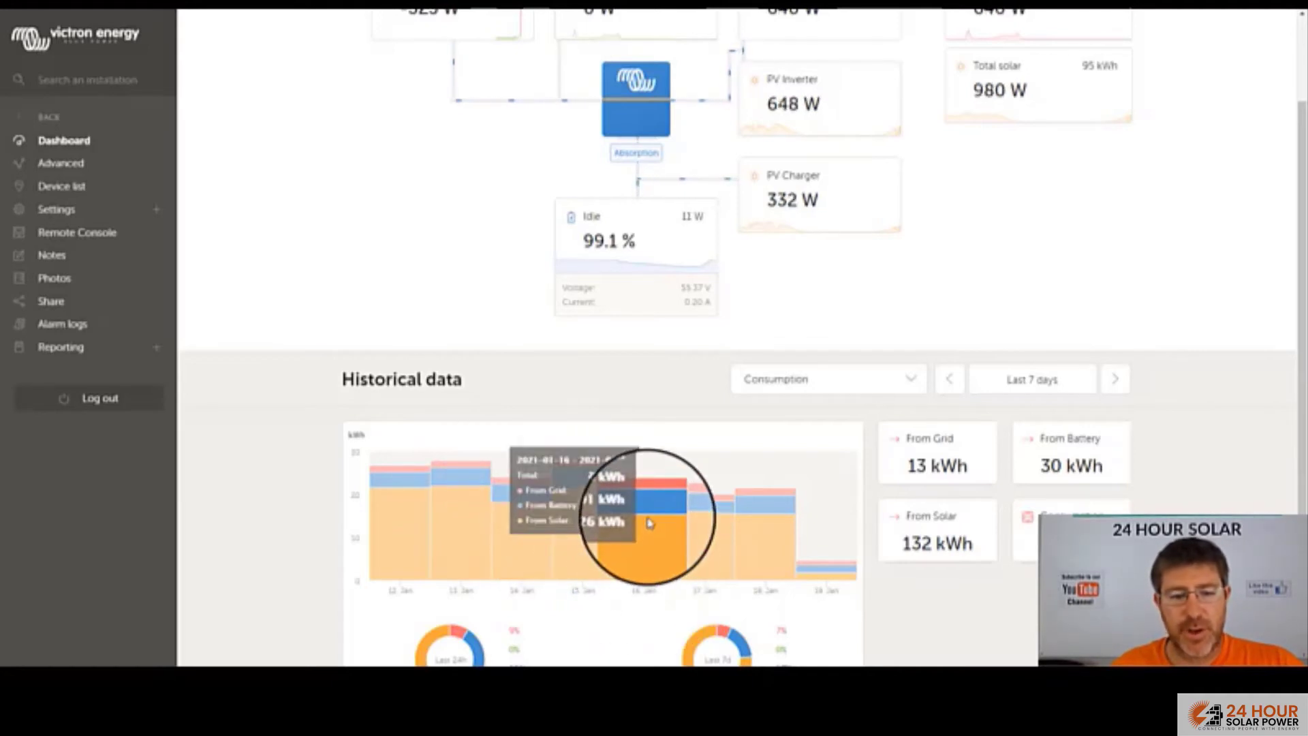
mouse_move(737, 486)
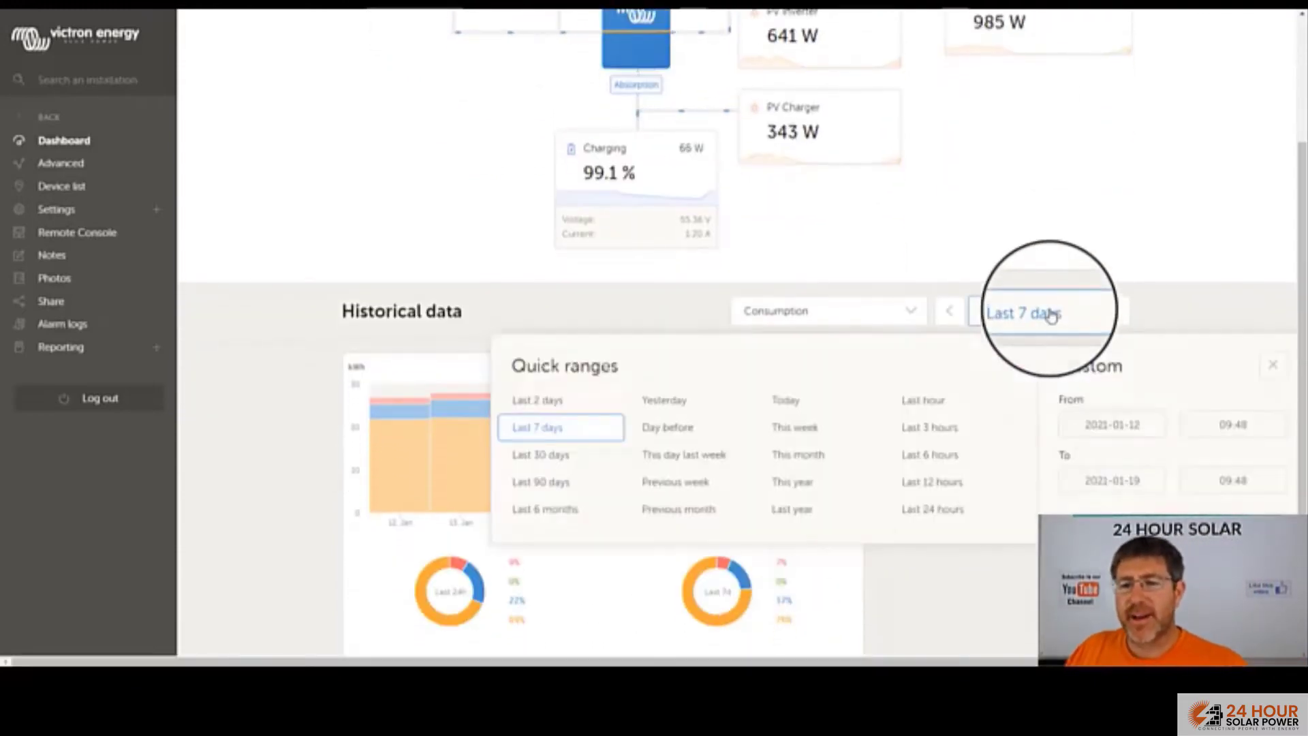
mouse_move(1010, 417)
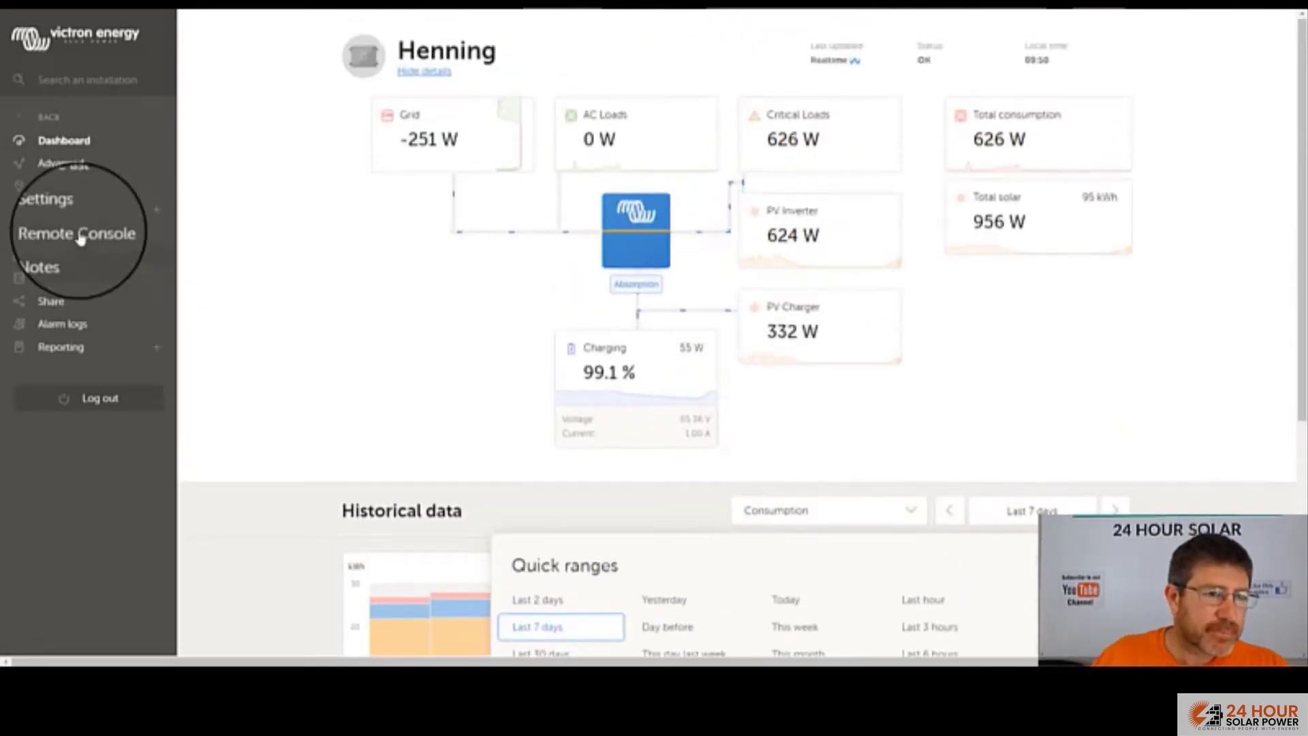
Go to the Remote Console from the left sidebar to see live installation readings
click(76, 233)
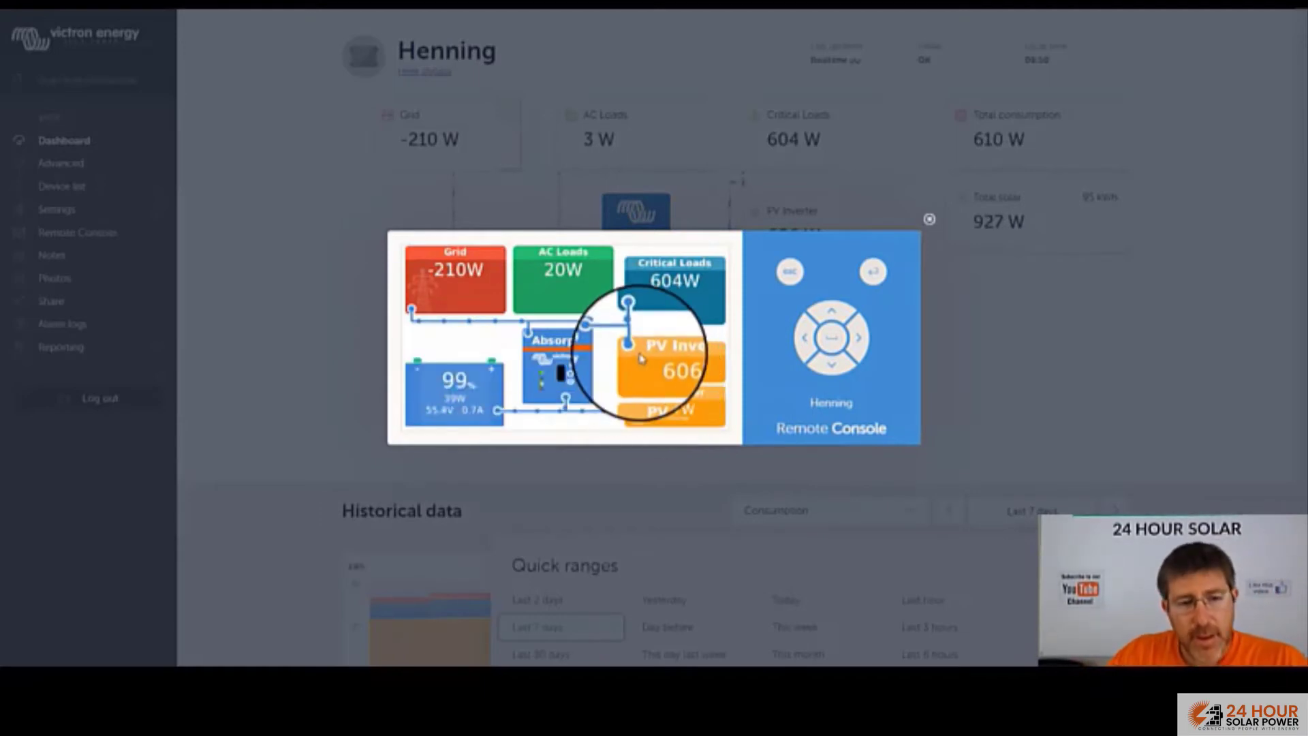
mouse_move(509, 401)
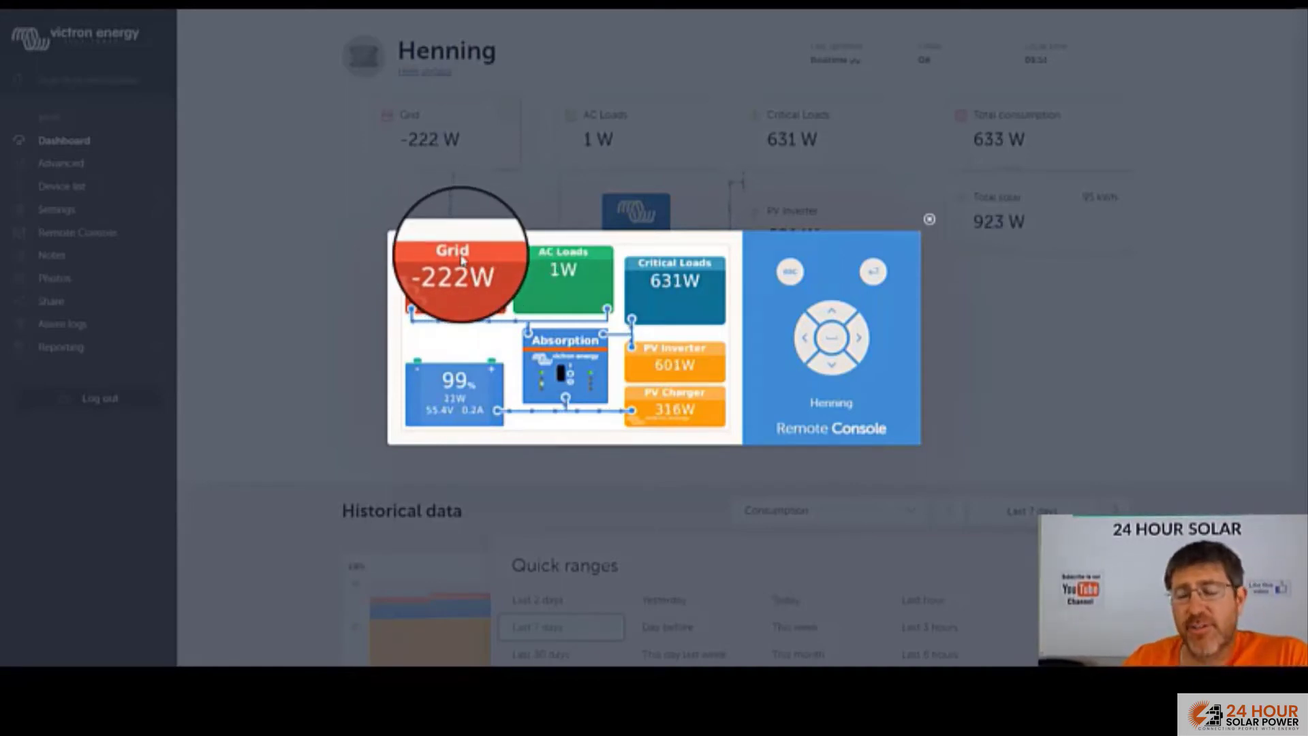
mouse_move(363, 351)
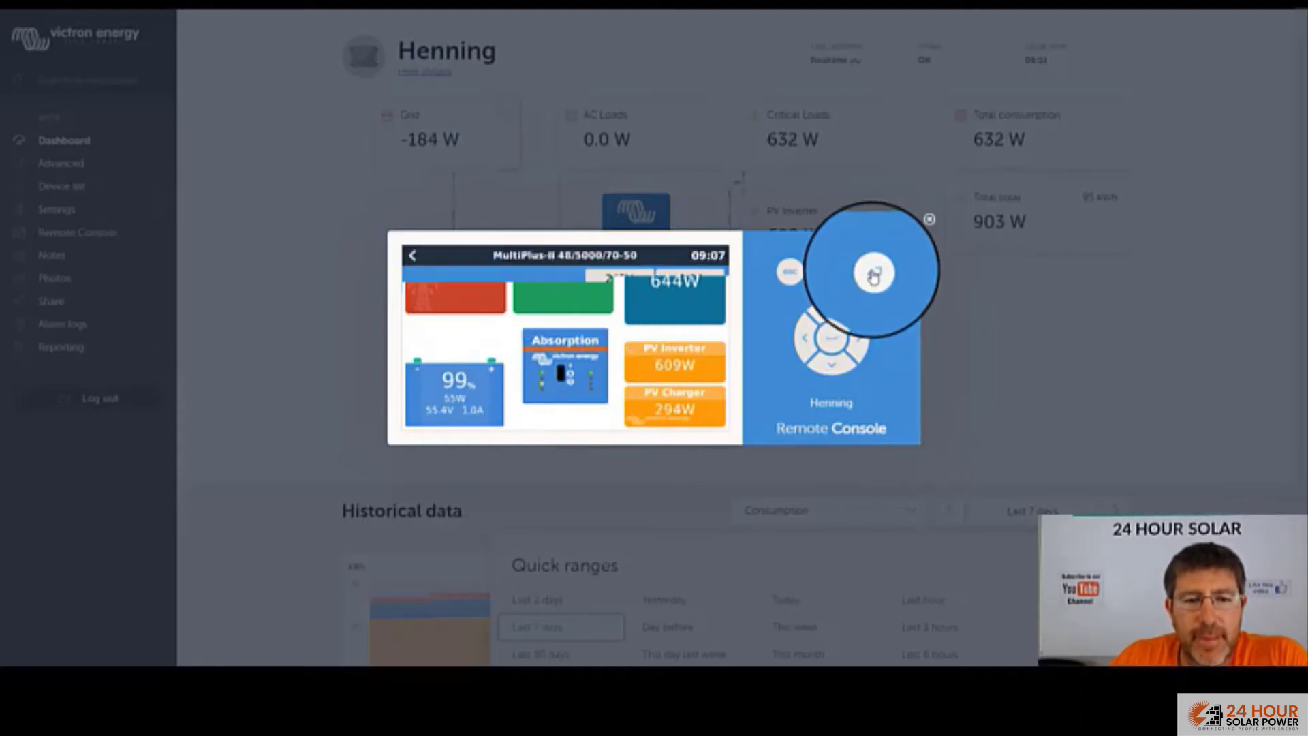
click(872, 272)
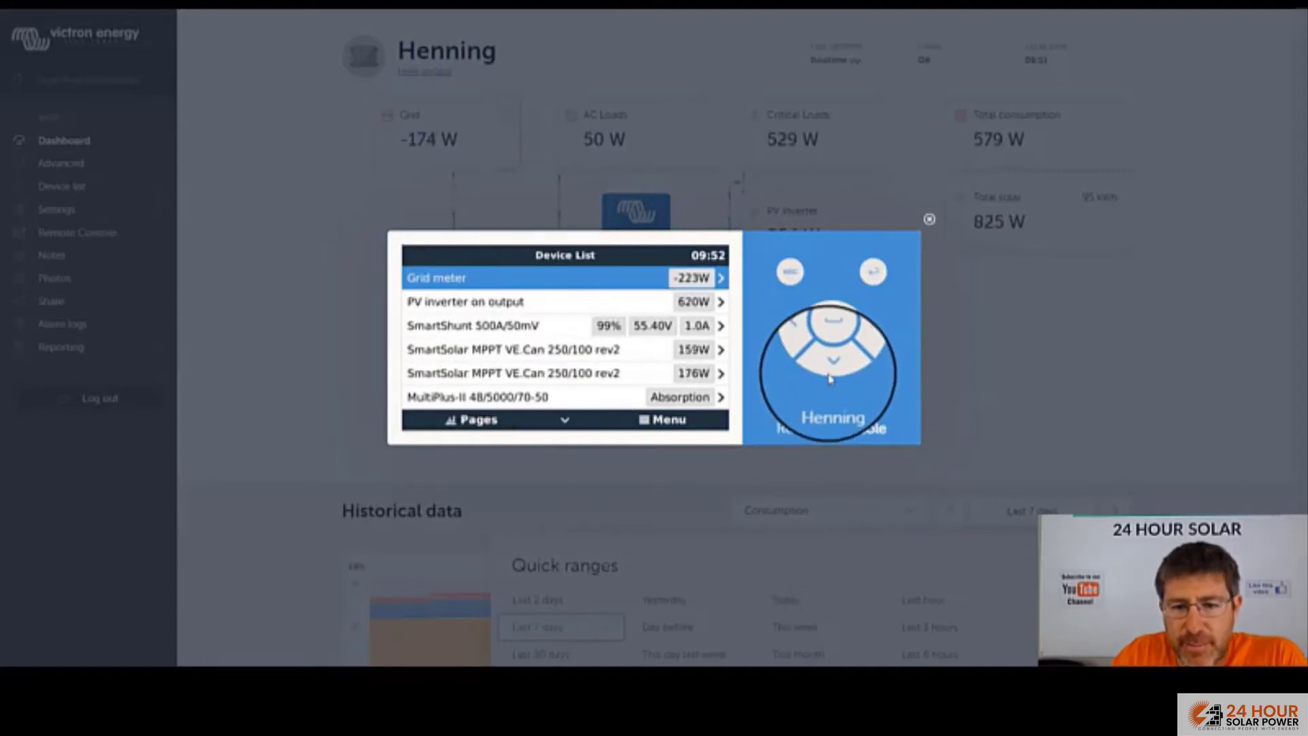
click(832, 359)
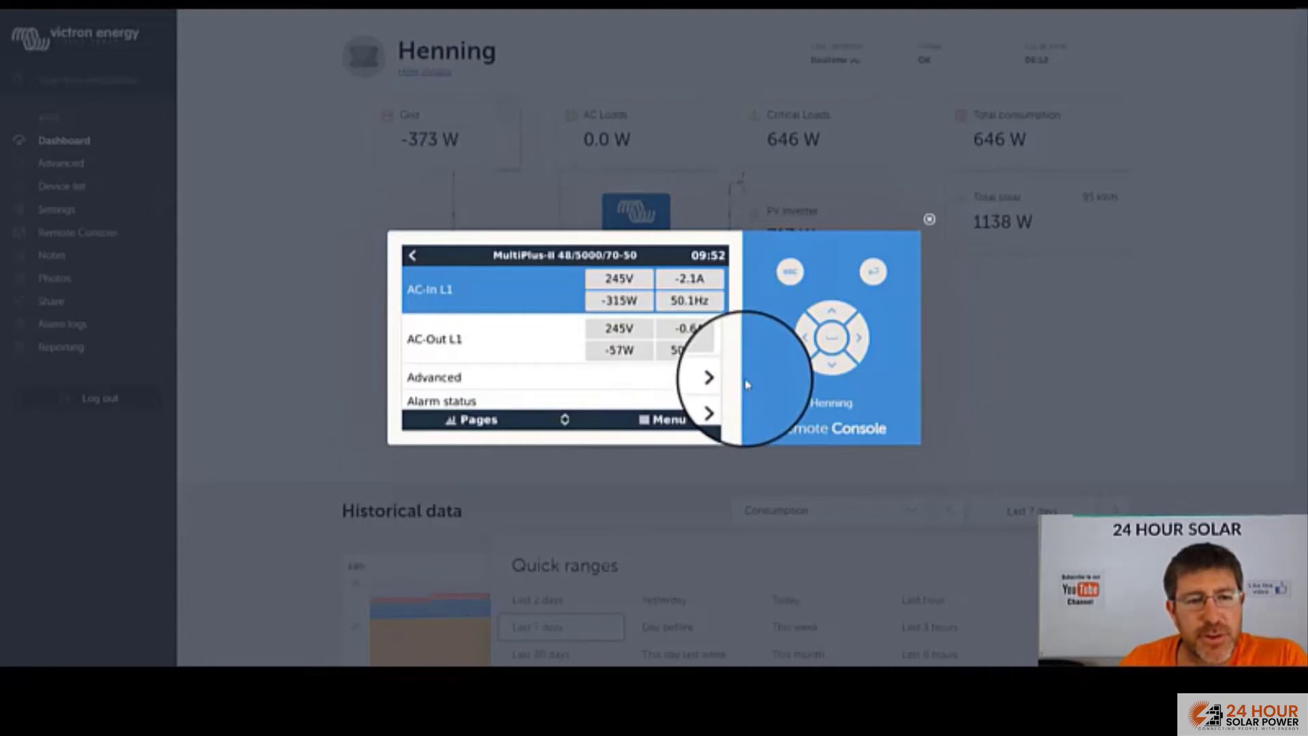
mouse_move(736, 290)
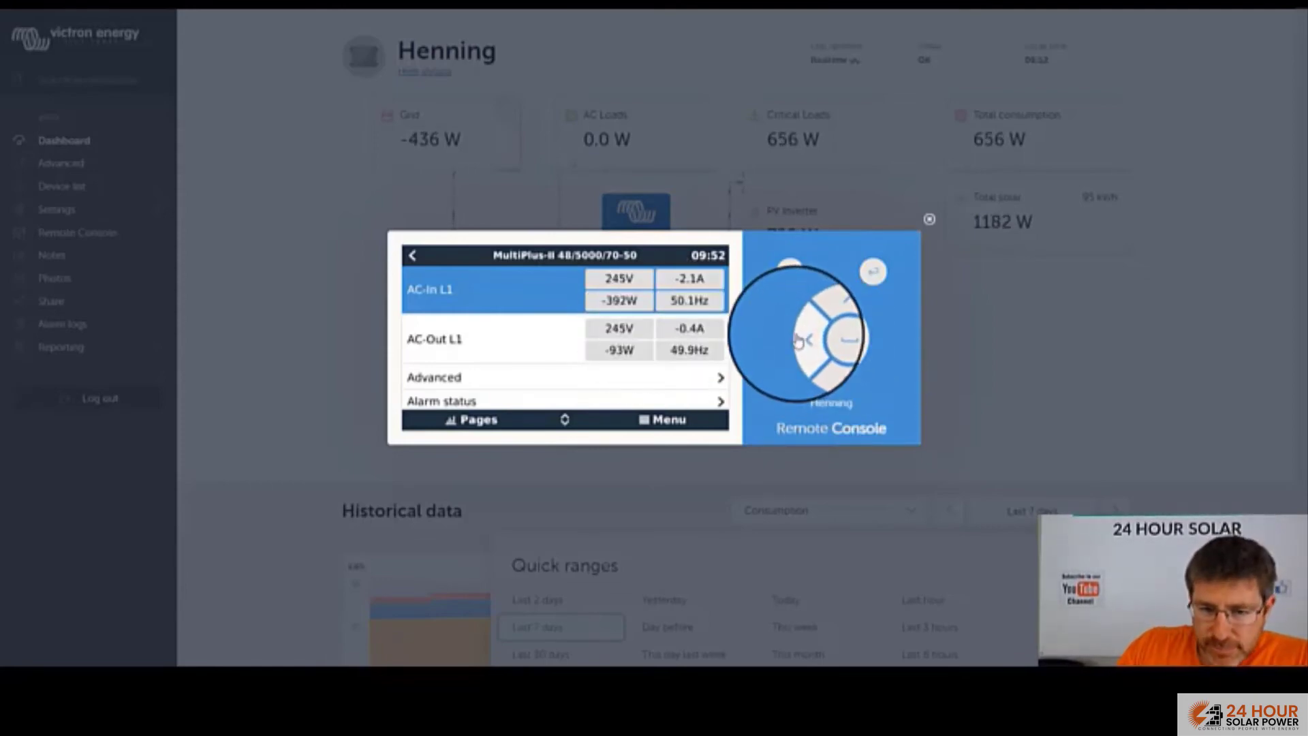
click(412, 255)
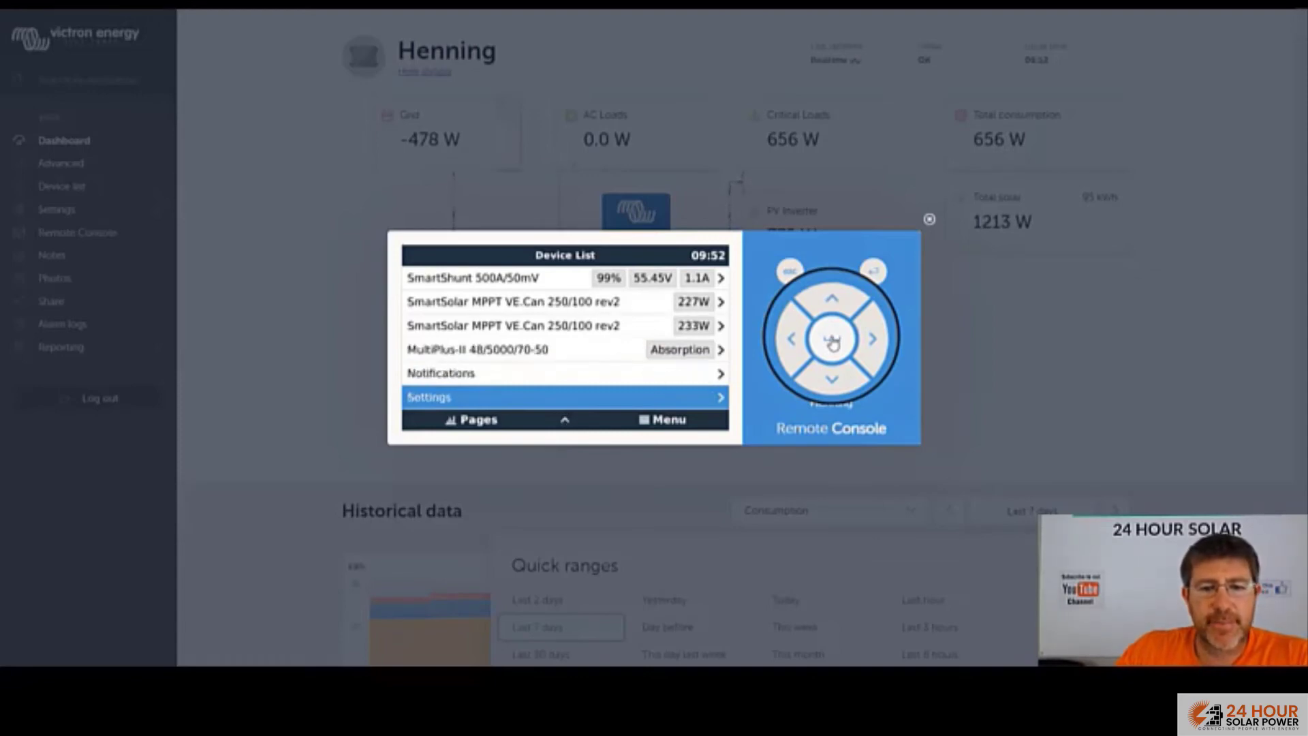
Enter Settings from the Device List and step down past General, Firmware and System setup to the sensor entries
click(564, 397)
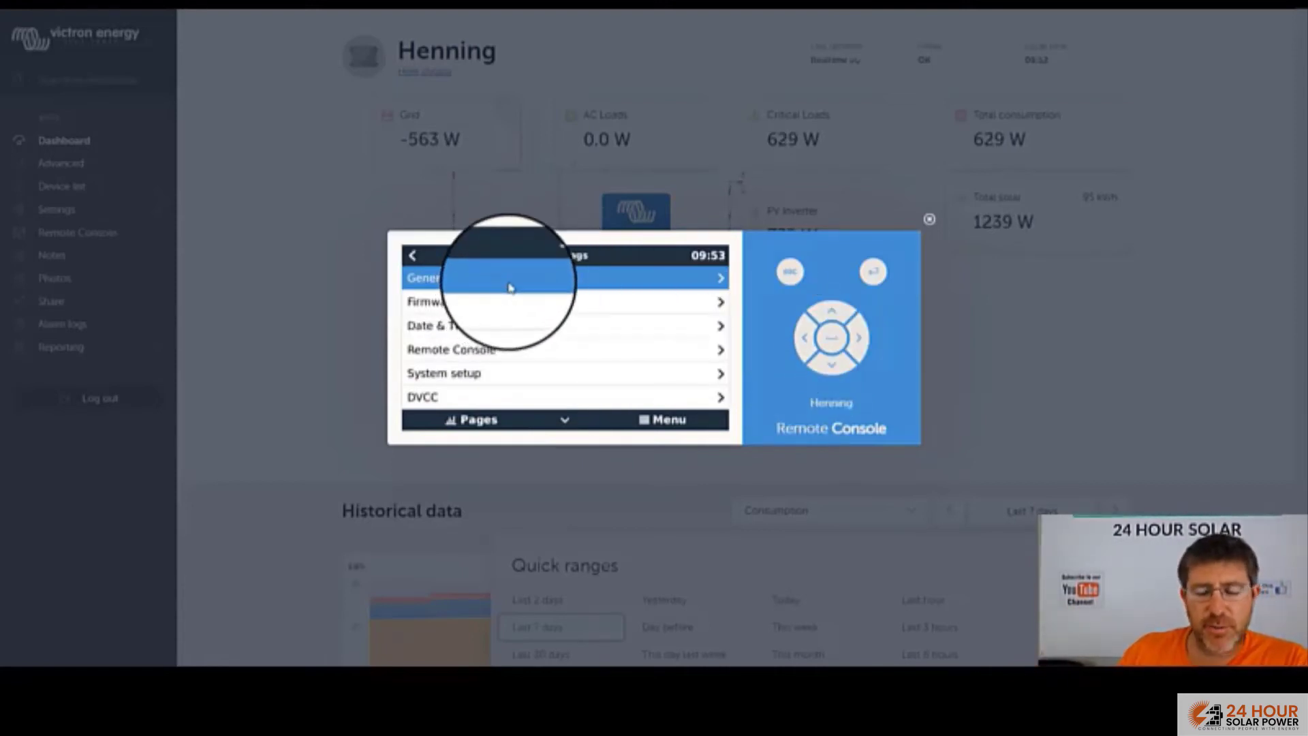
mouse_move(788, 405)
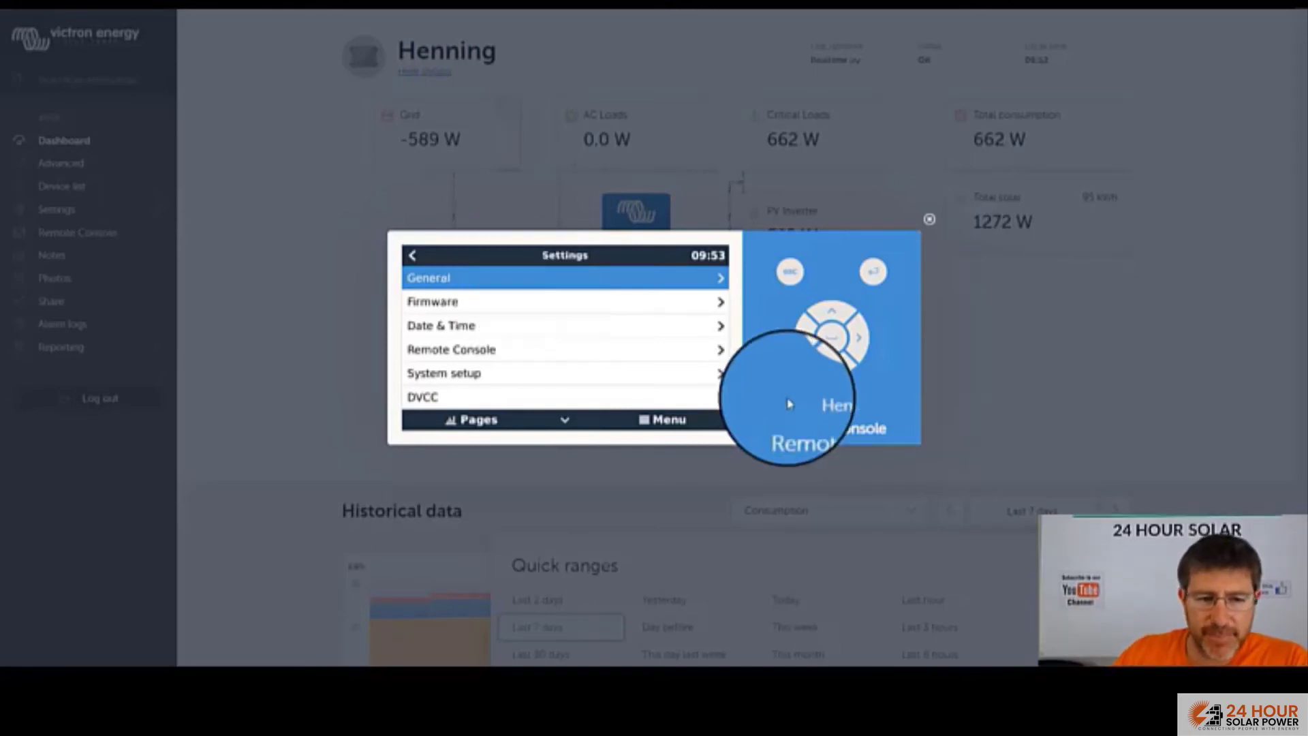
click(564, 301)
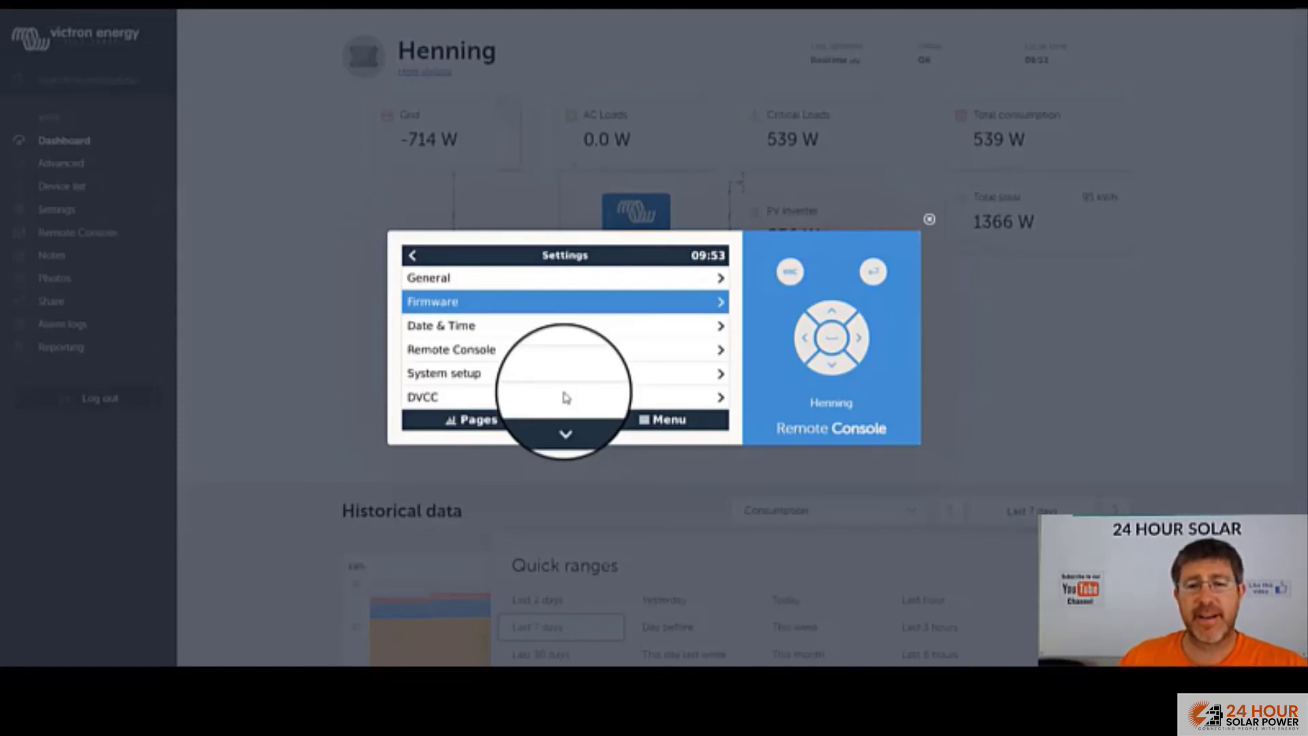
mouse_move(689, 343)
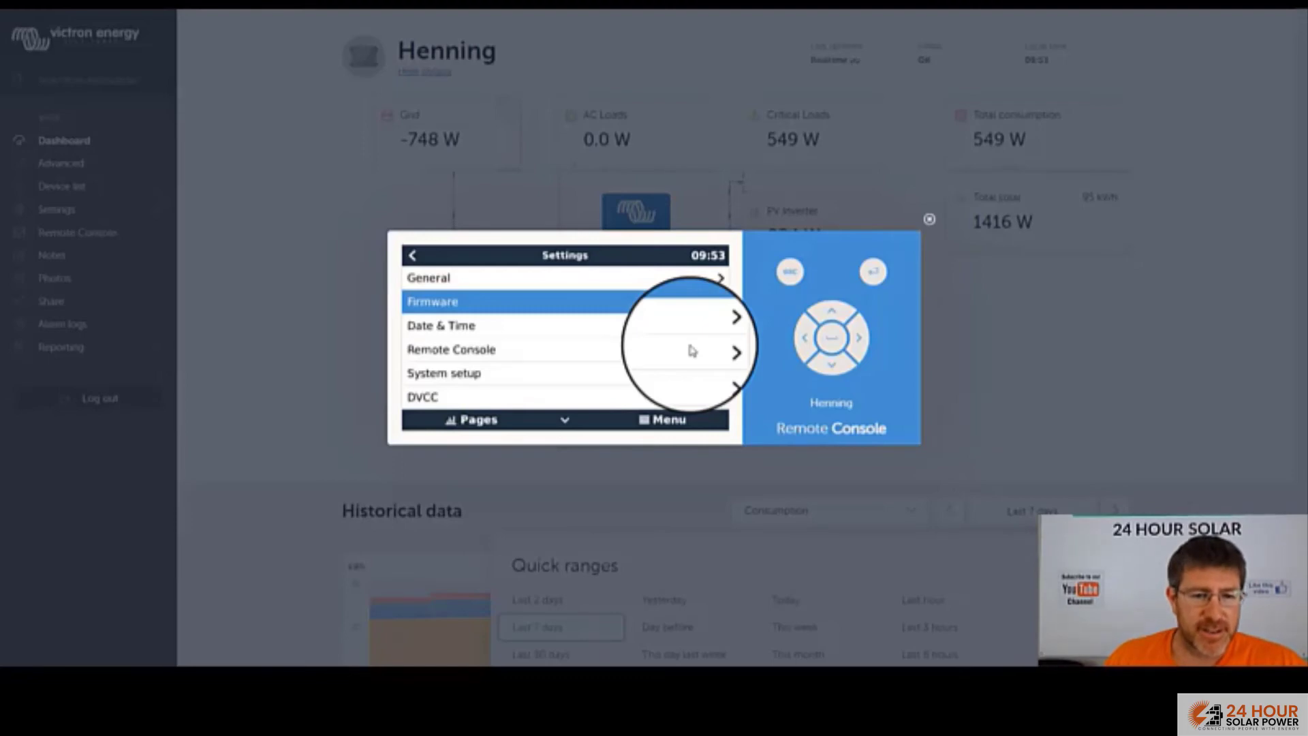
mouse_move(768, 372)
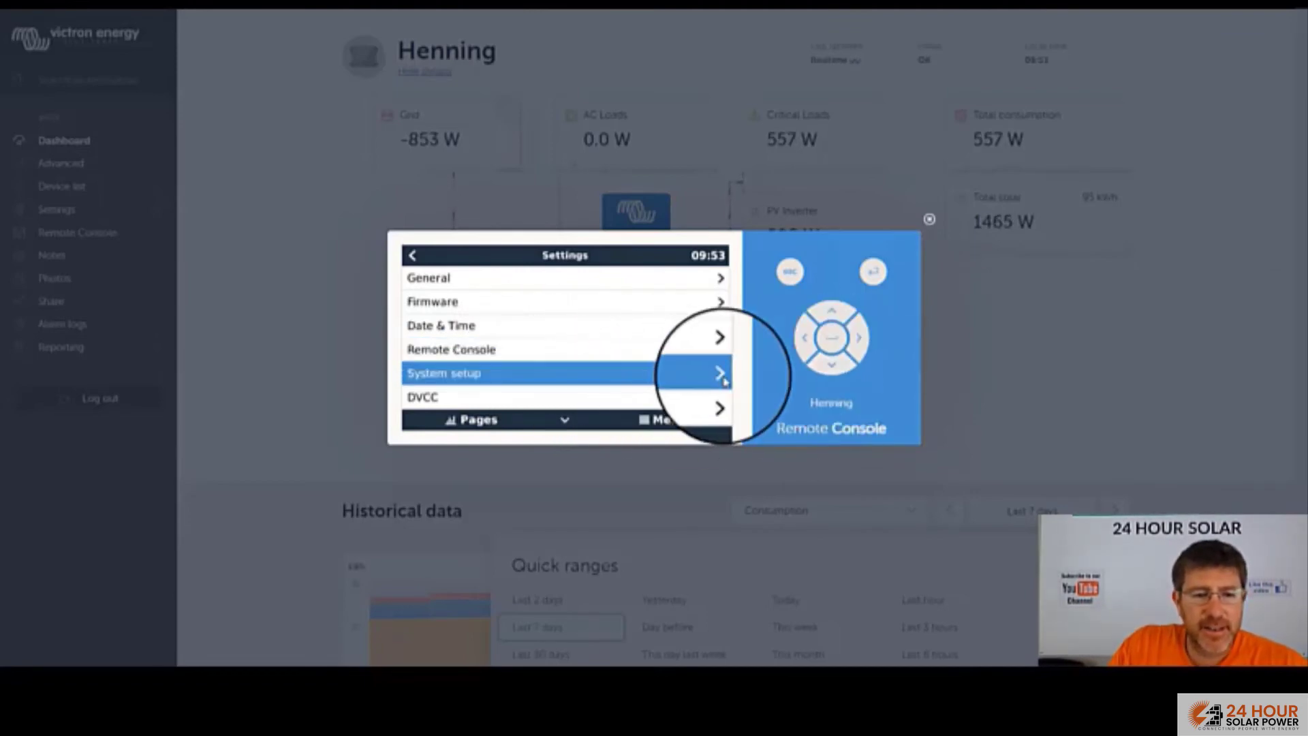
click(830, 366)
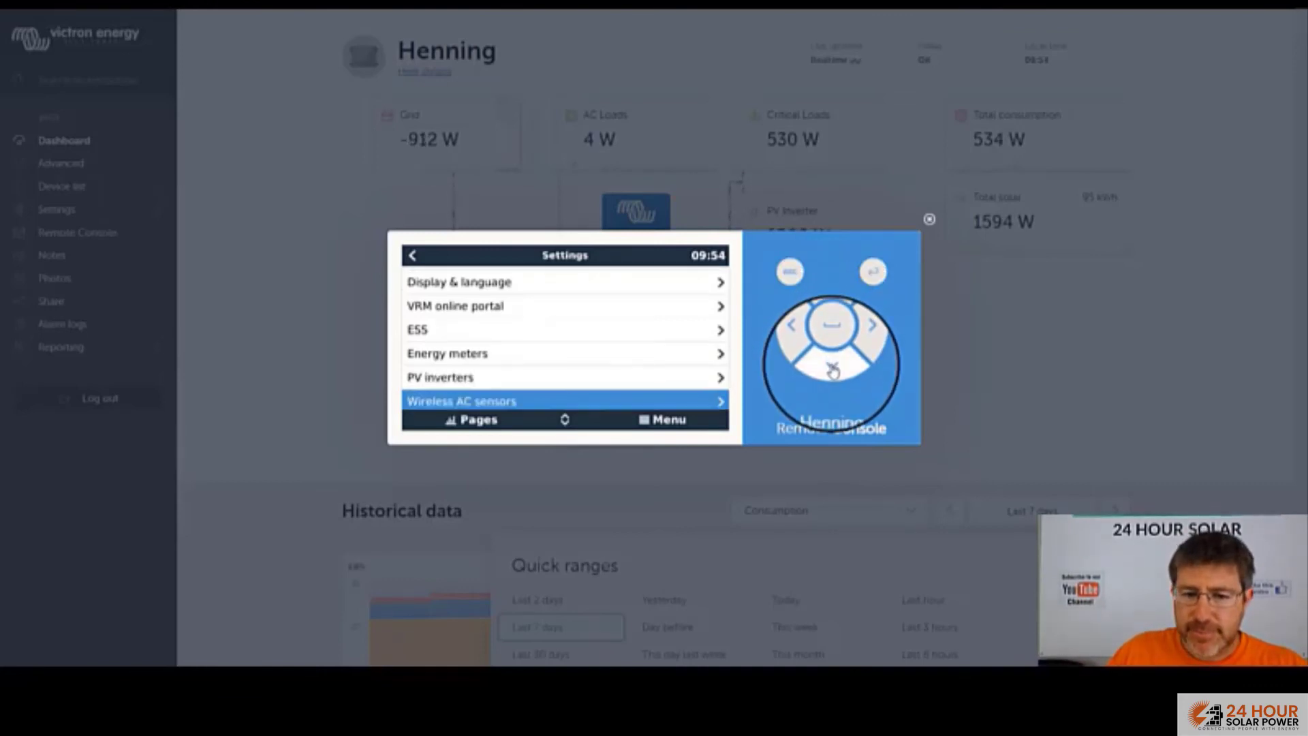
Continue down the settings list past Wi-Fi, Bluetooth and GPS until Generator start/stop is selected
scroll(down, 3)
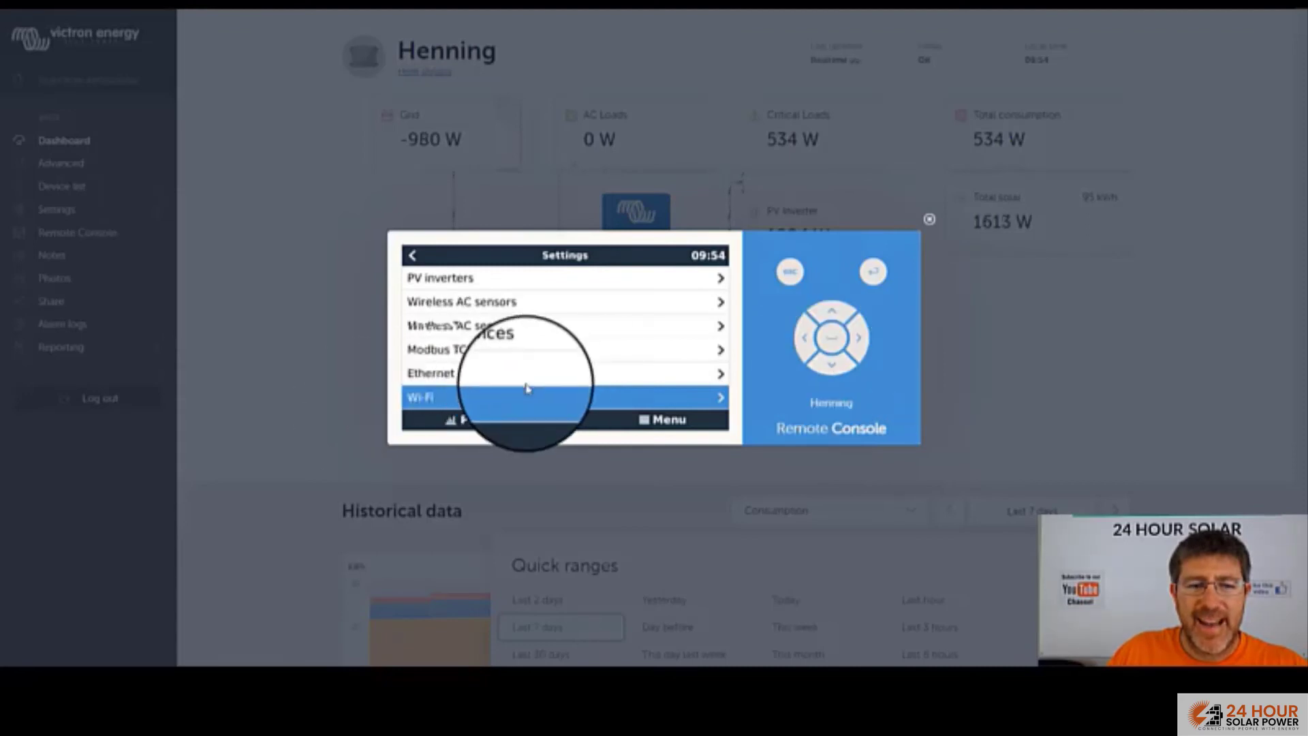
click(830, 365)
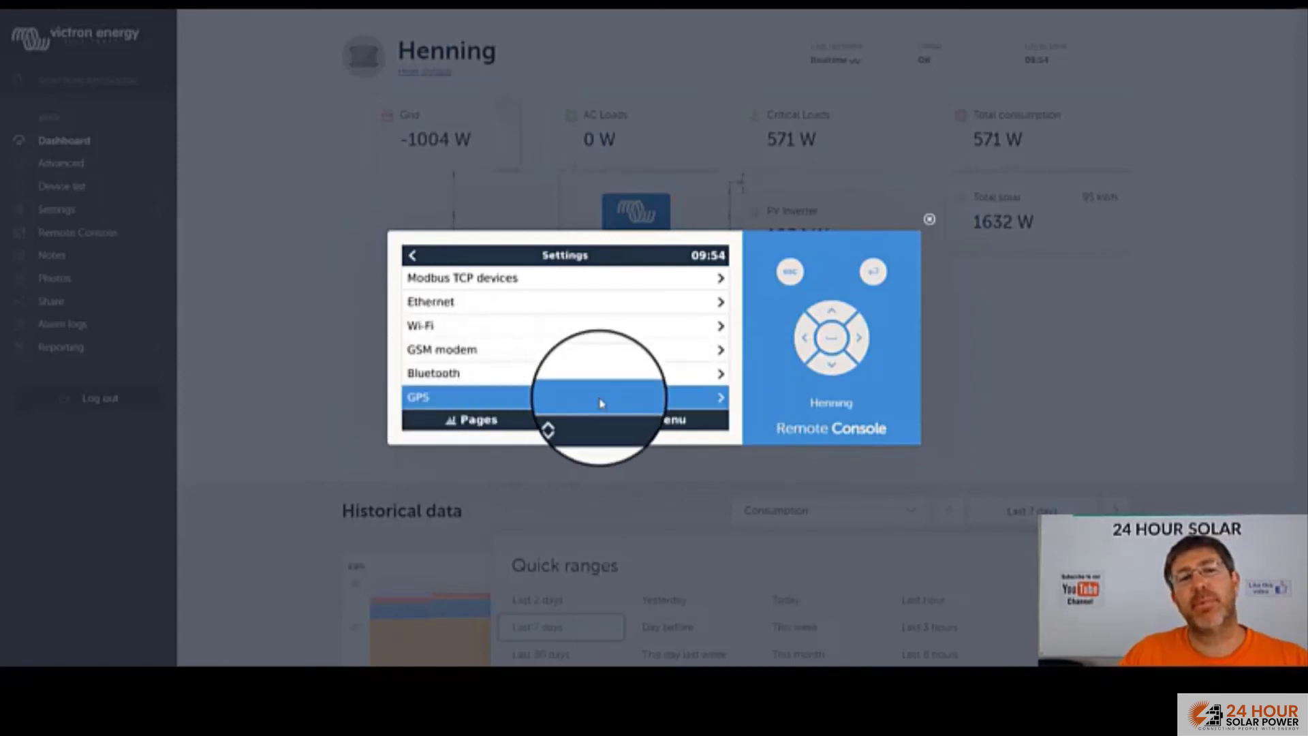
mouse_move(711, 369)
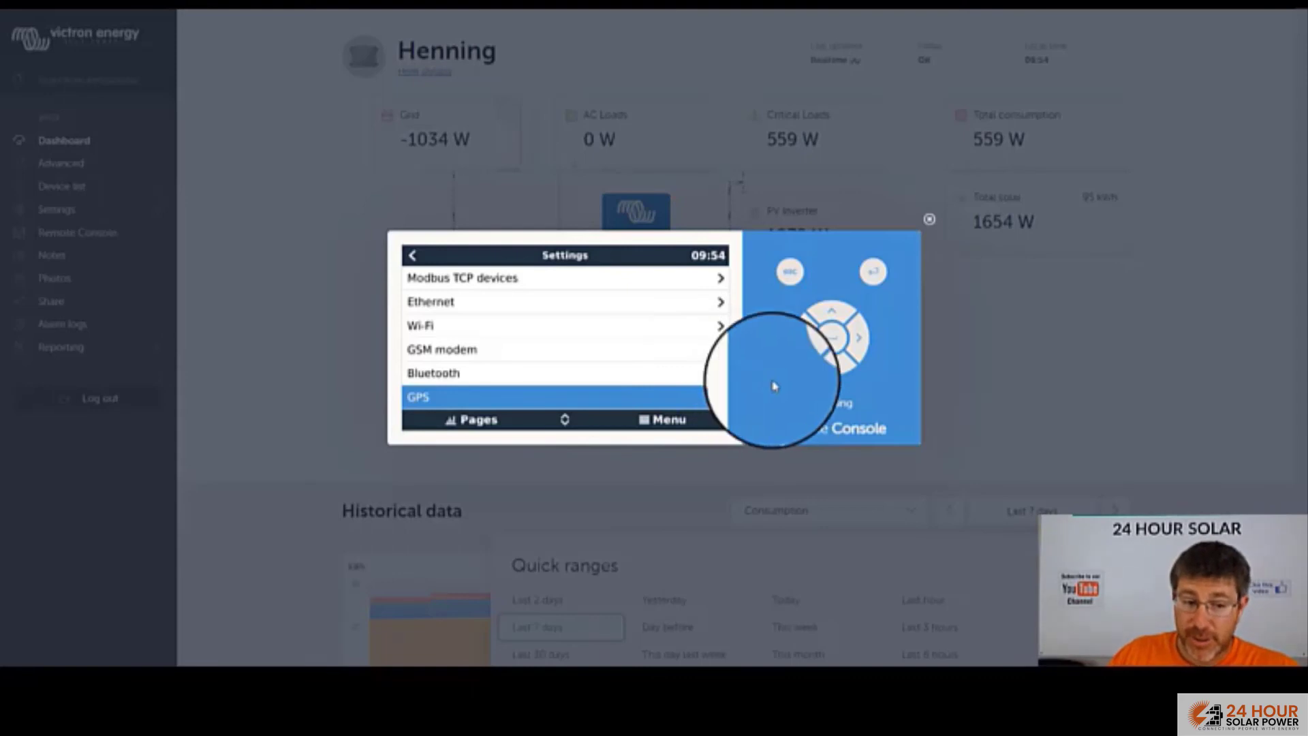
scroll(down, 3)
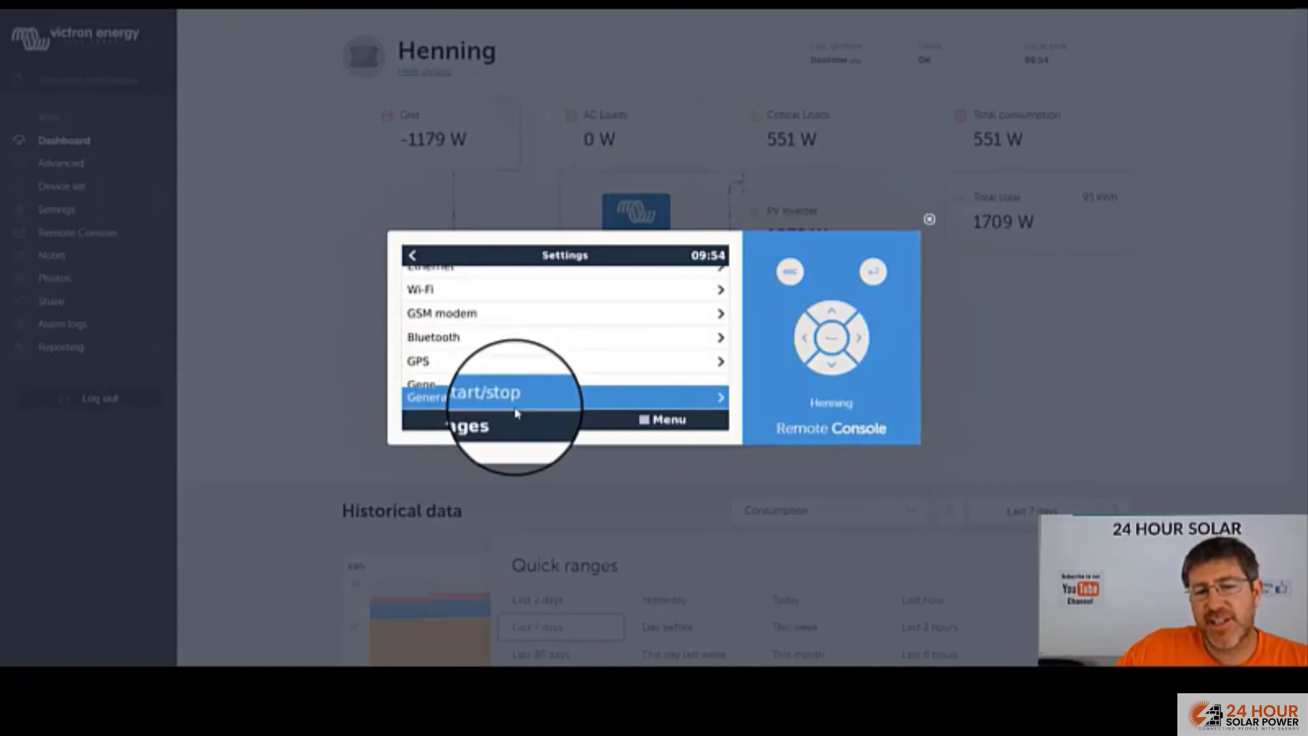
scroll(down, 3)
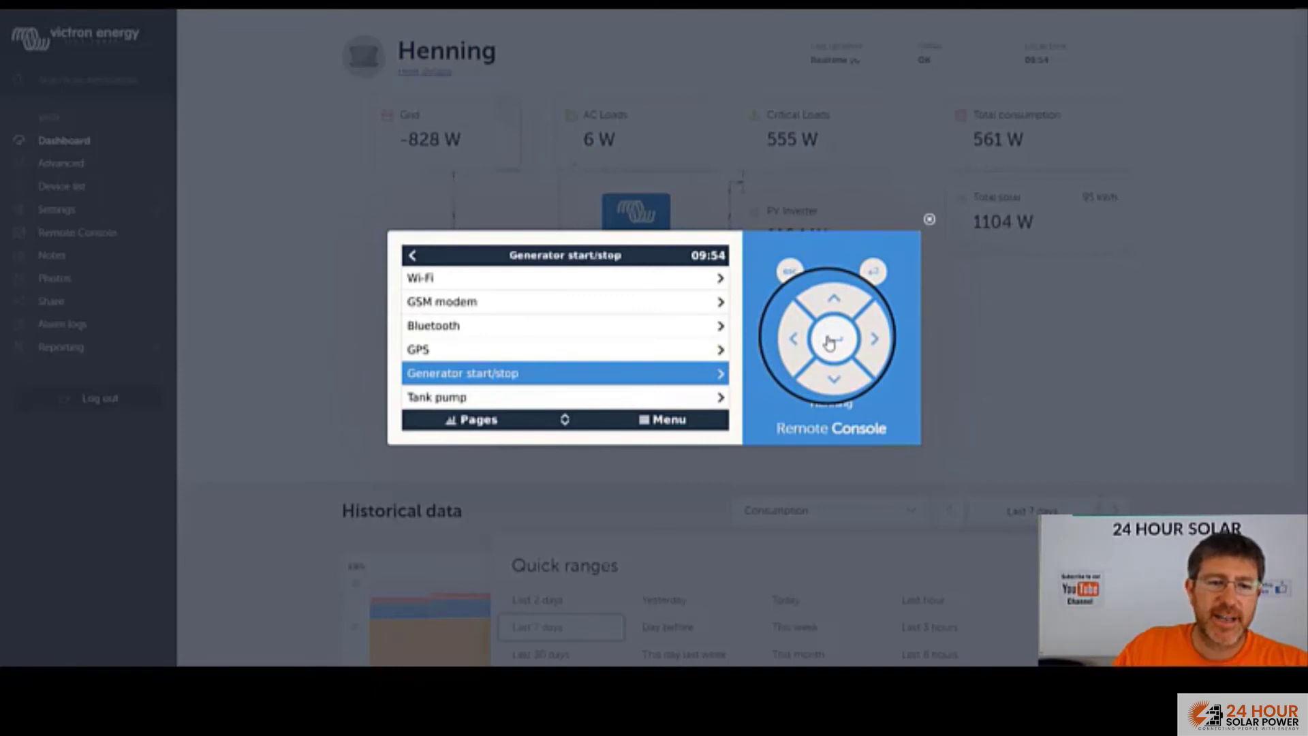
View Generator start/stop (not enabled), back out and return to the power-flow overview
click(564, 372)
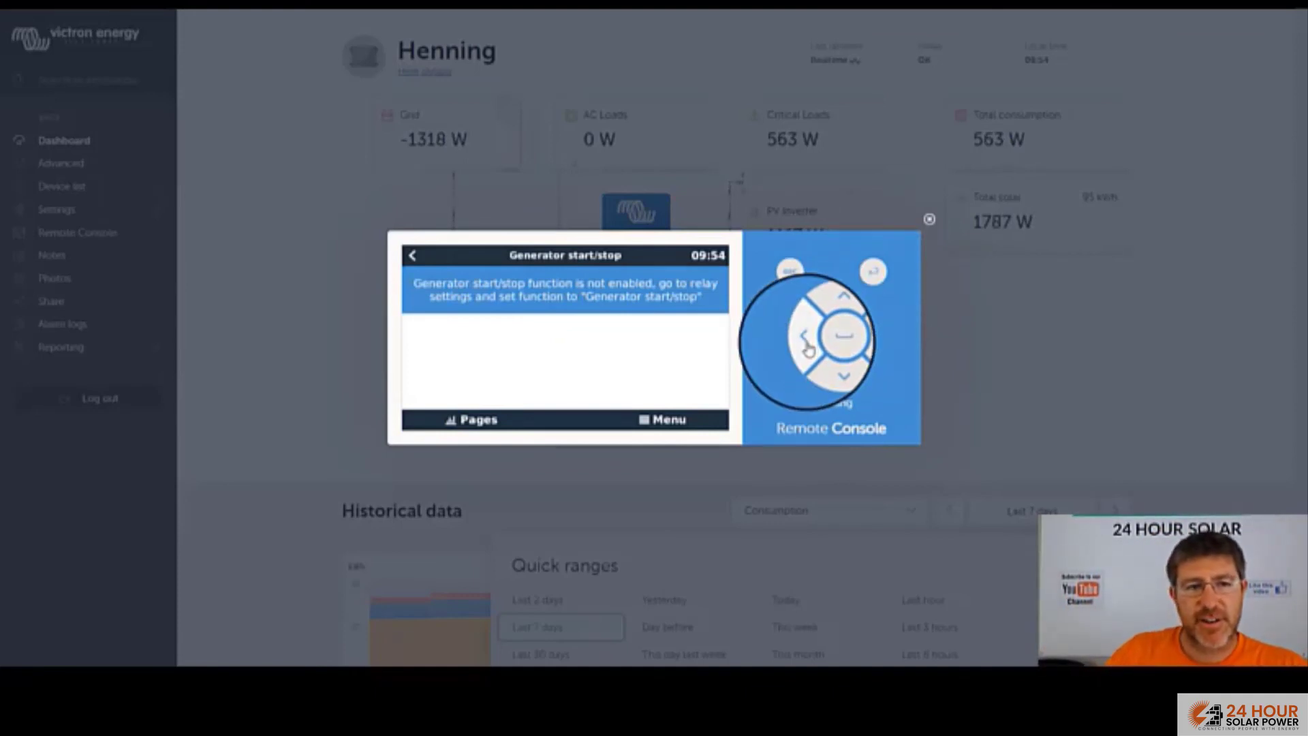
click(413, 255)
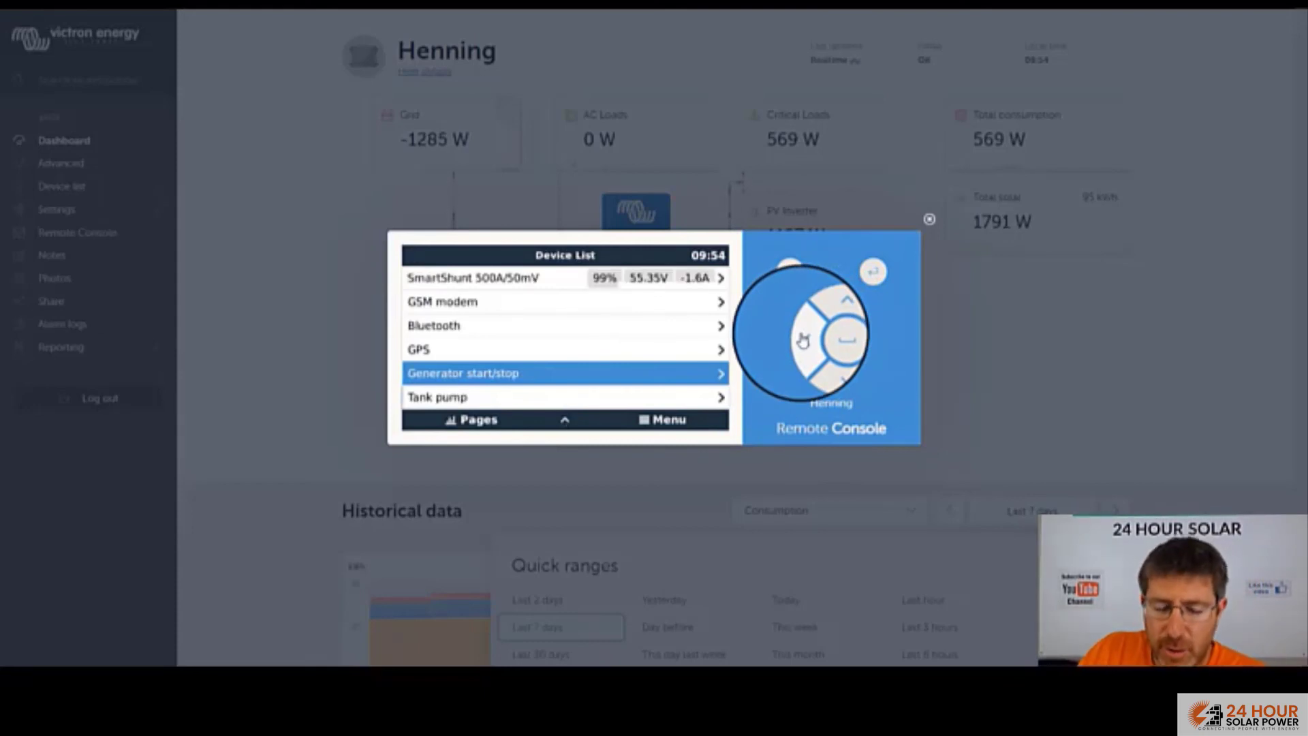
scroll(down, 3)
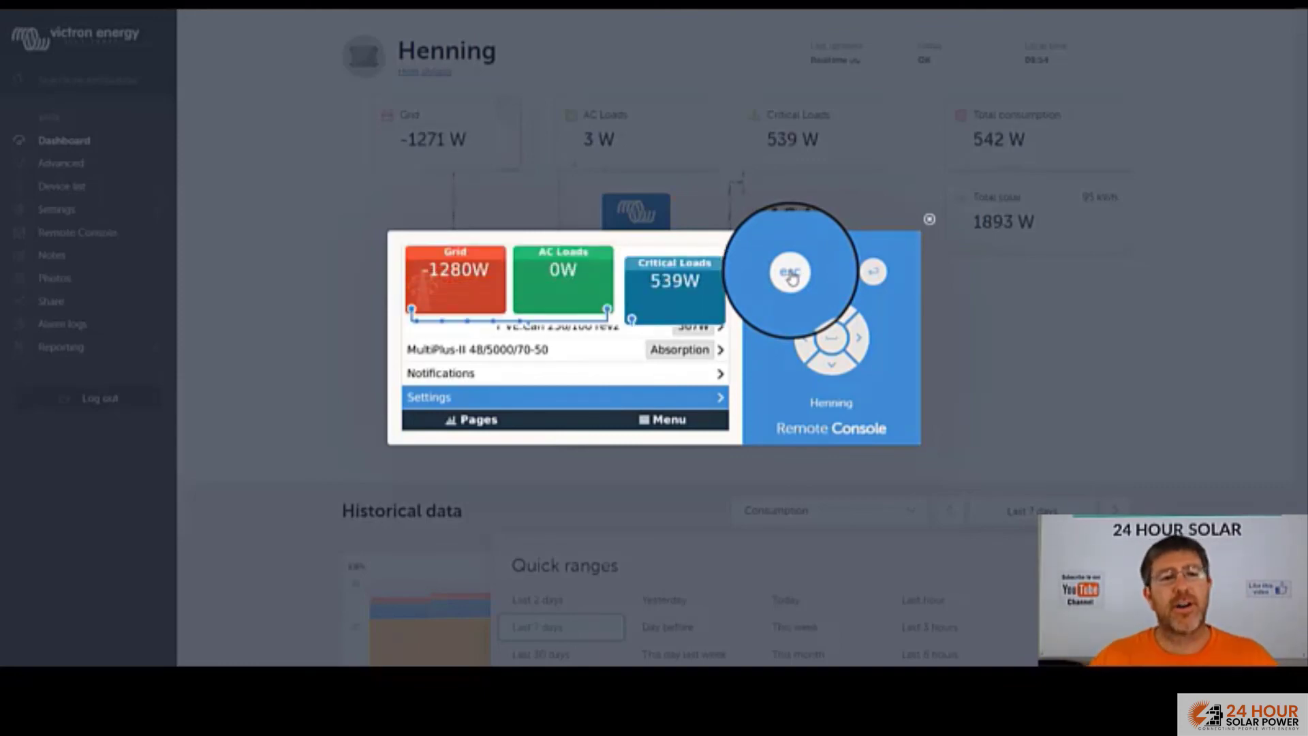
click(790, 271)
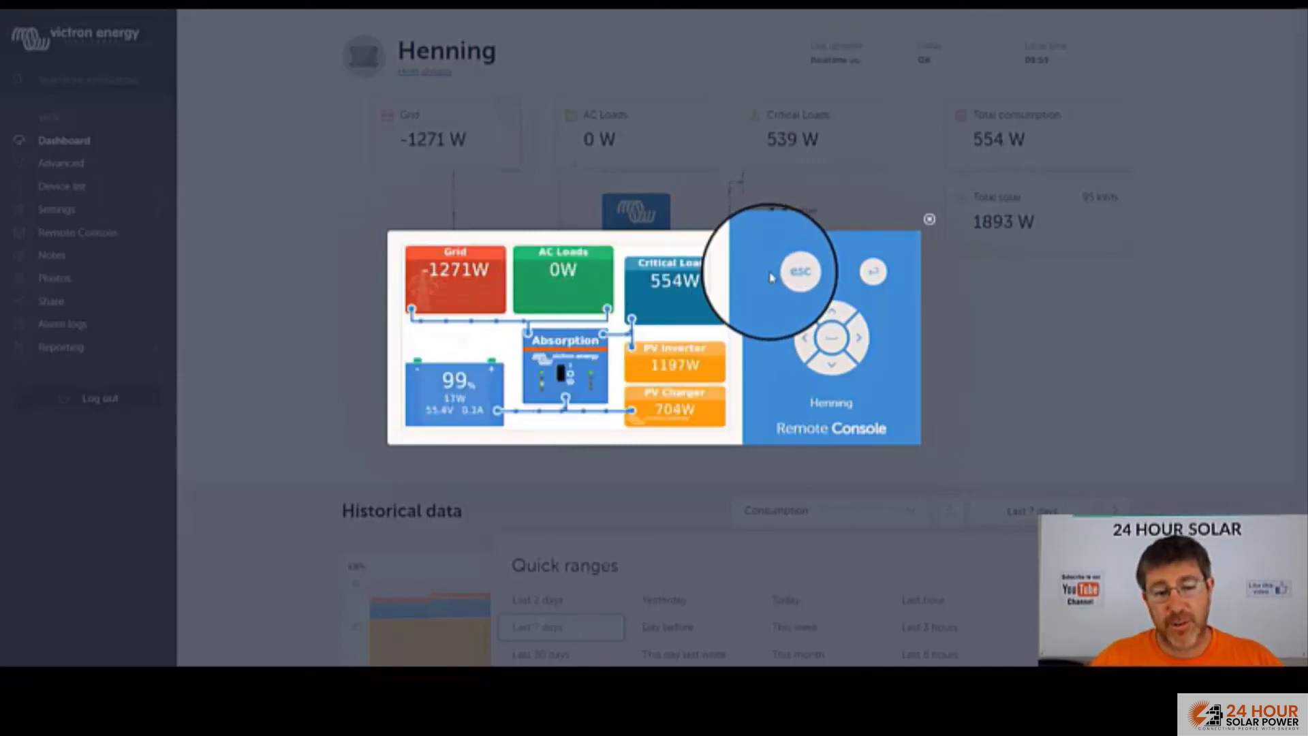